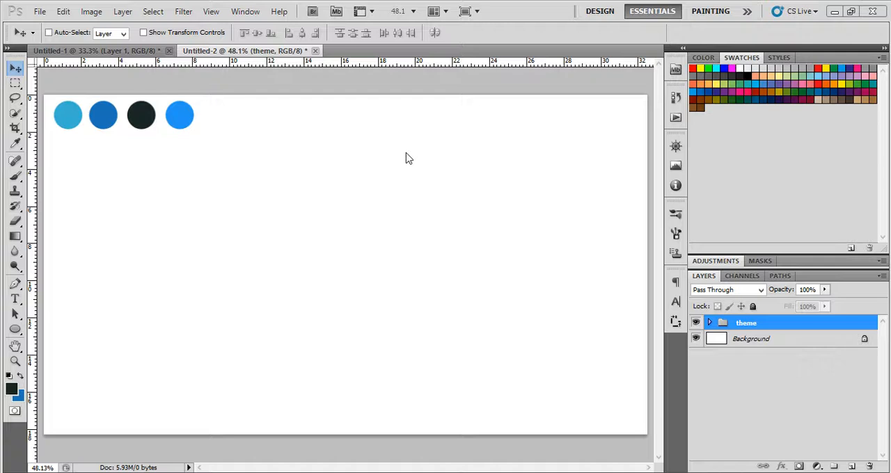
pyautogui.moveTo(412, 33)
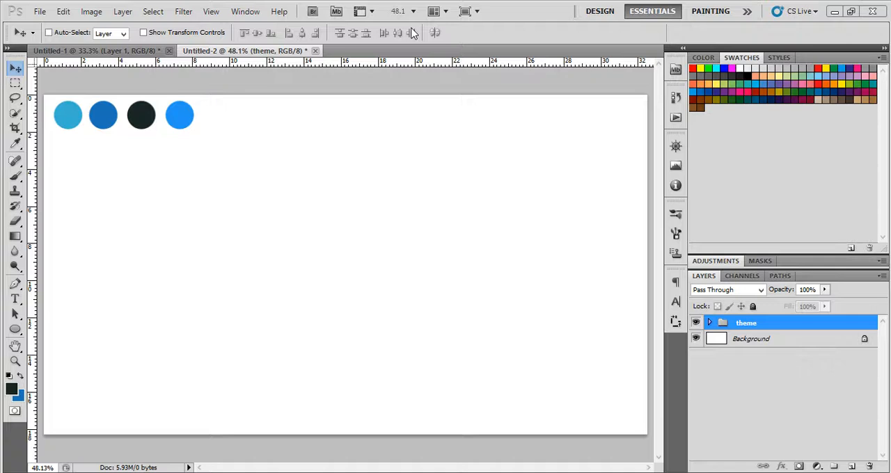
pyautogui.moveTo(75, 27)
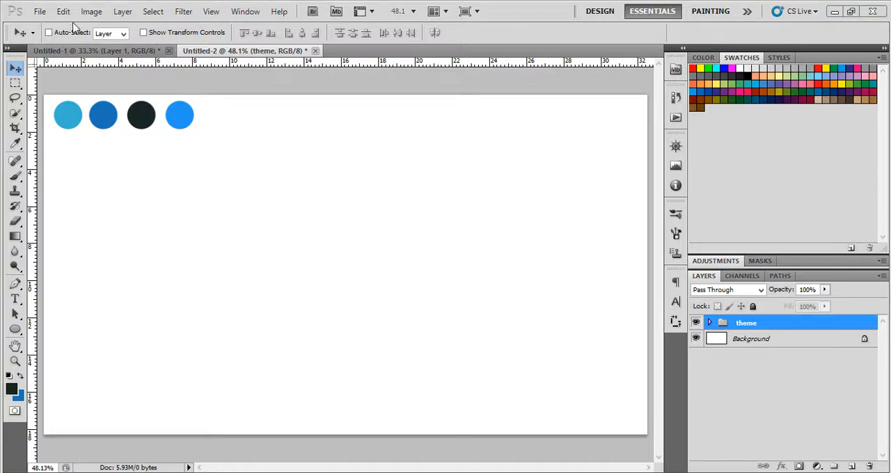
# Step: Add an empty Layer 1 above the theme group of colour circles
pyautogui.click(852, 466)
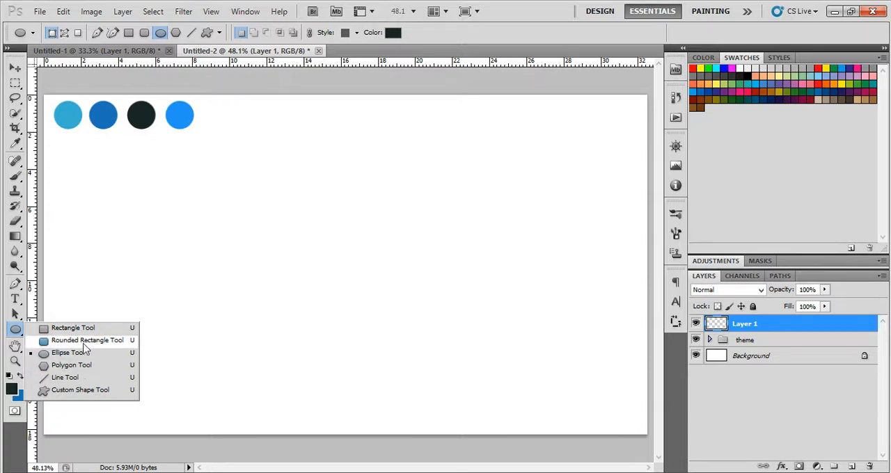
# Step: Draw a wide plain rectangle below the colour circles and fill it with #1a71b7
pyautogui.click(87, 340)
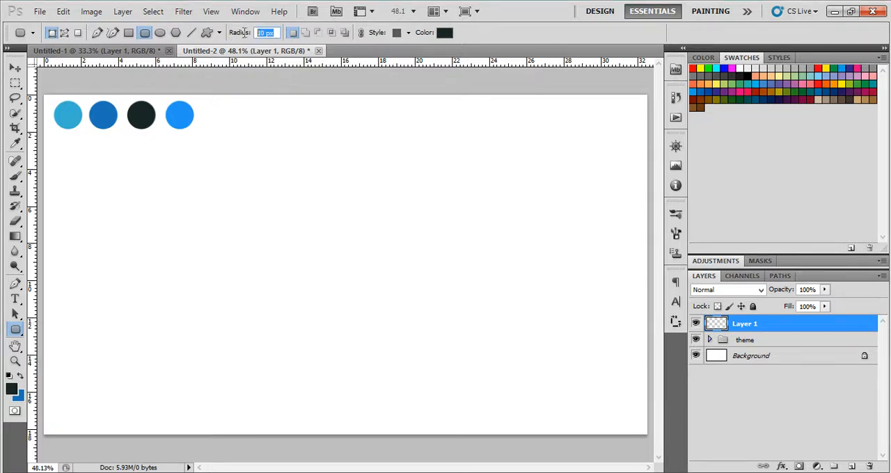
pyautogui.click(16, 330)
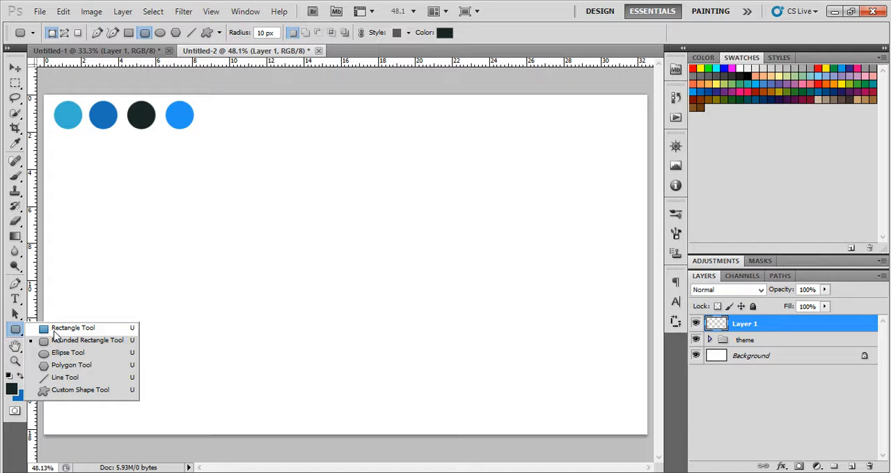
pyautogui.click(87, 340)
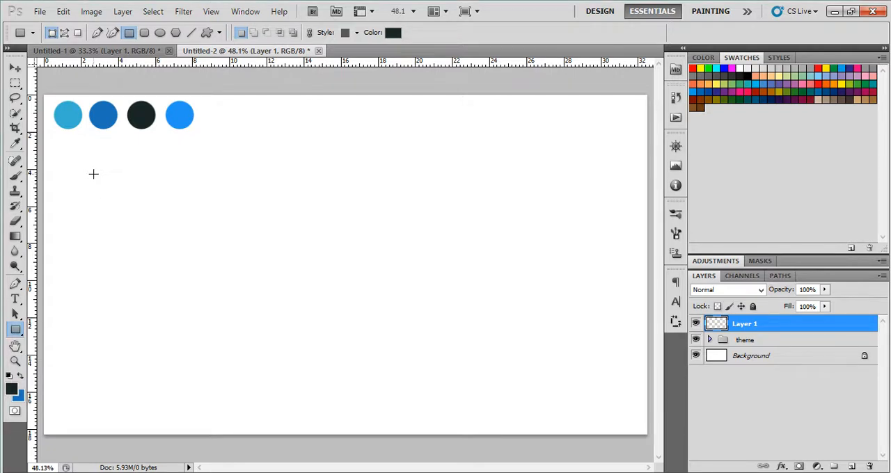
pyautogui.moveTo(94, 173); pyautogui.dragTo(246, 210)
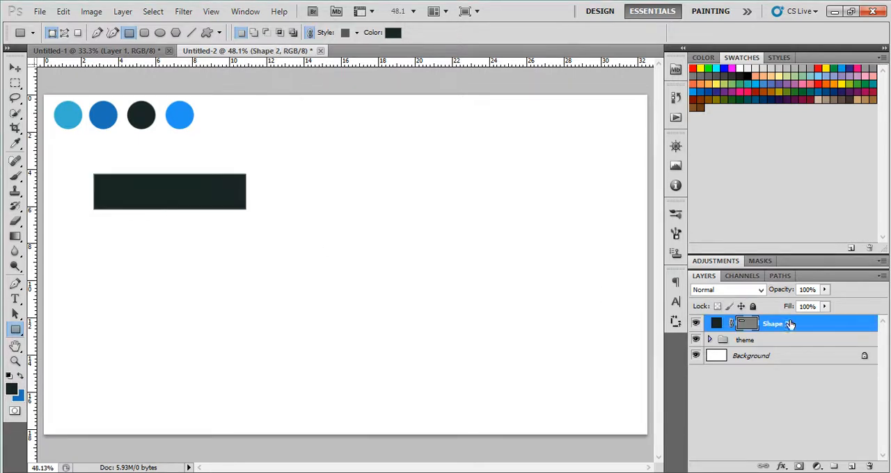
pyautogui.click(393, 33)
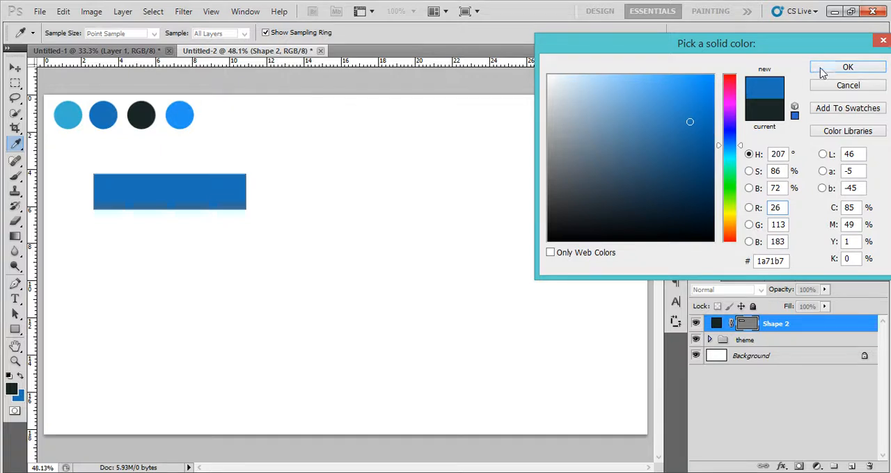
pyautogui.click(848, 67)
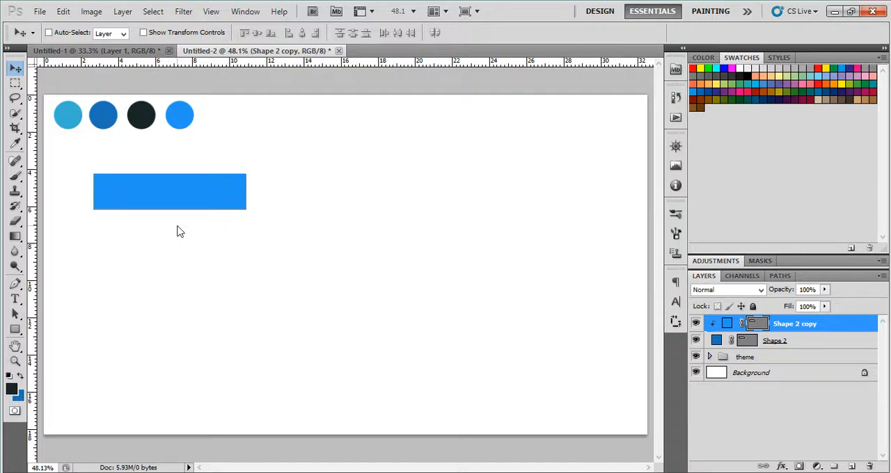
pyautogui.moveTo(181, 230)
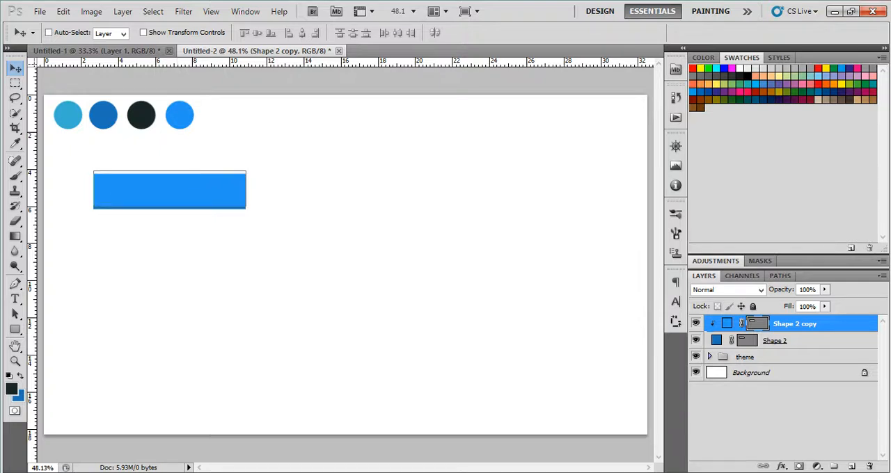
# Step: Add a clipped lighter blue copy nudged up to reveal a darker bottom strip
pyautogui.click(16, 299)
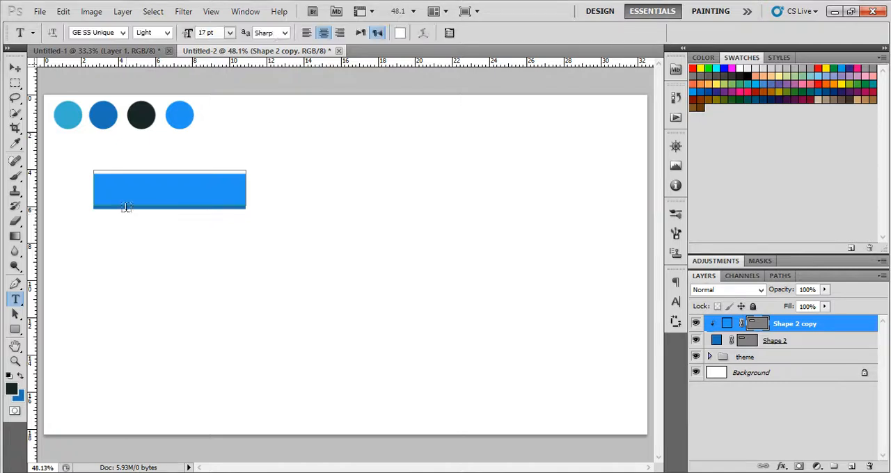
pyautogui.click(16, 68)
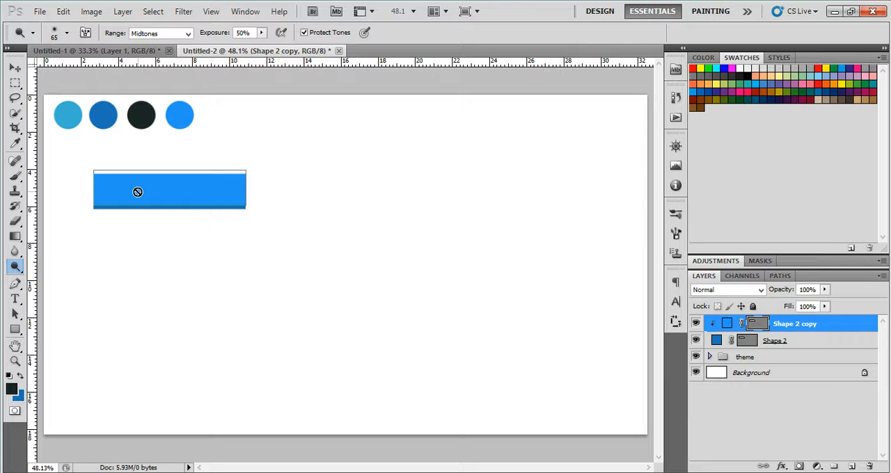
pyautogui.click(15, 97)
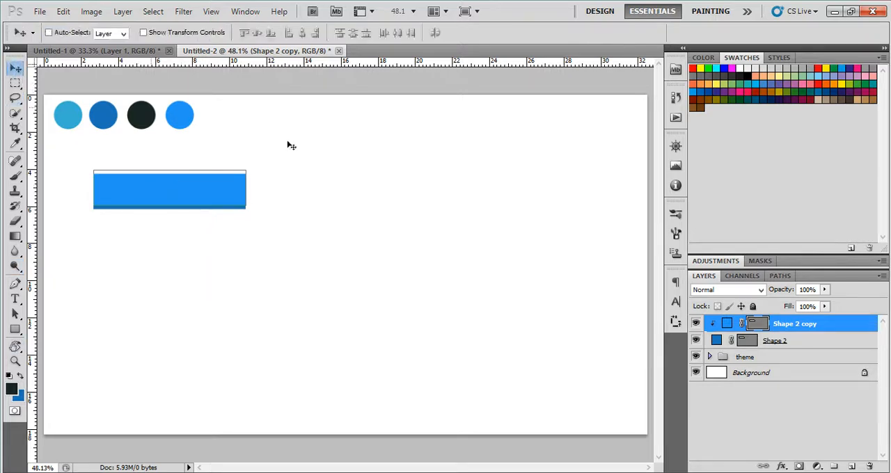
pyautogui.click(15, 299)
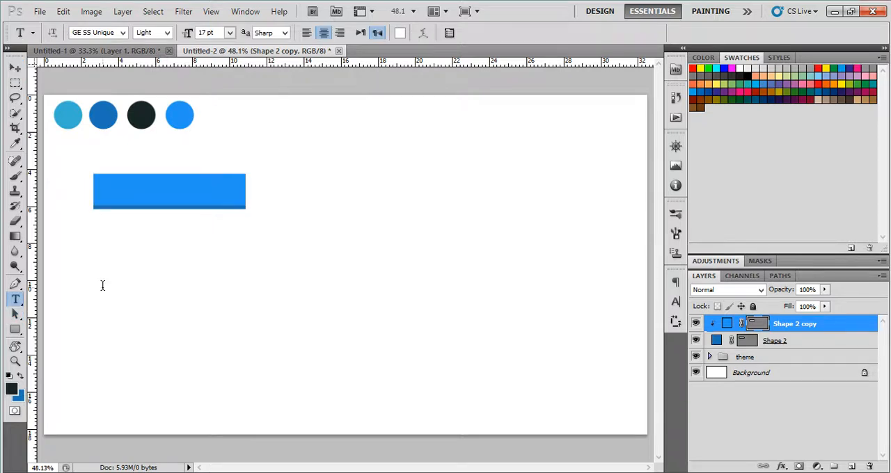
# Step: Add white 36 pt 'Normal' text centred on the blue bar
pyautogui.click(102, 288)
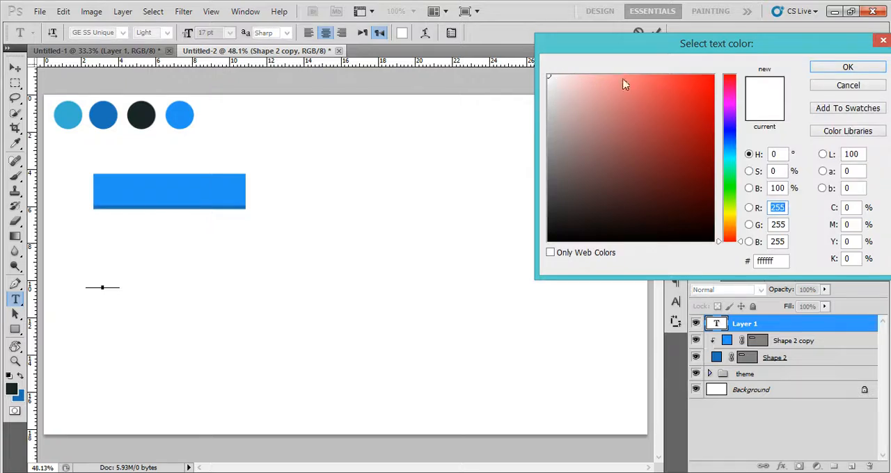
pyautogui.click(847, 67)
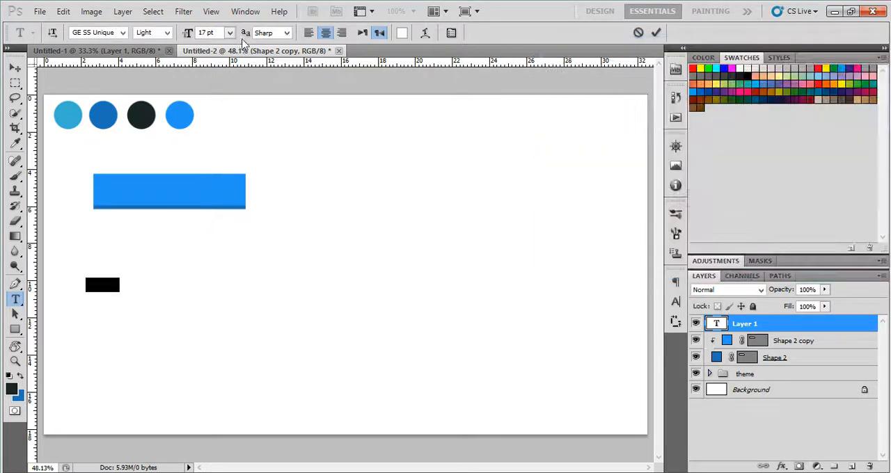
pyautogui.click(230, 32)
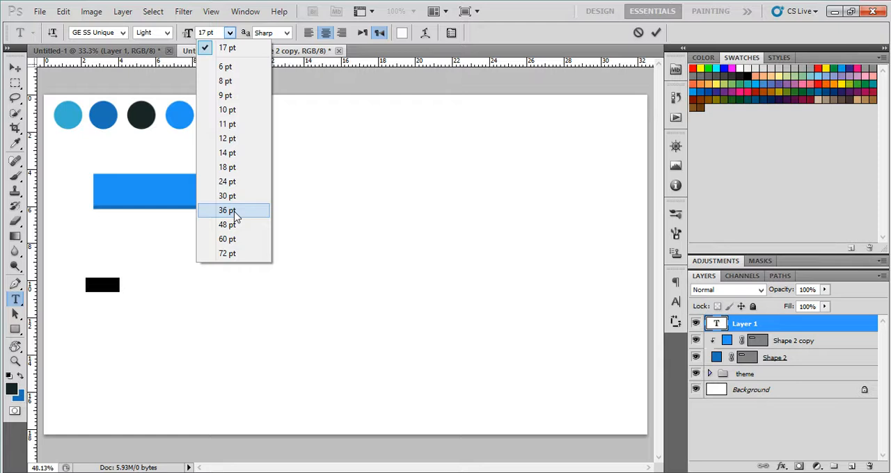
pyautogui.click(226, 210)
pyautogui.write('Normal')
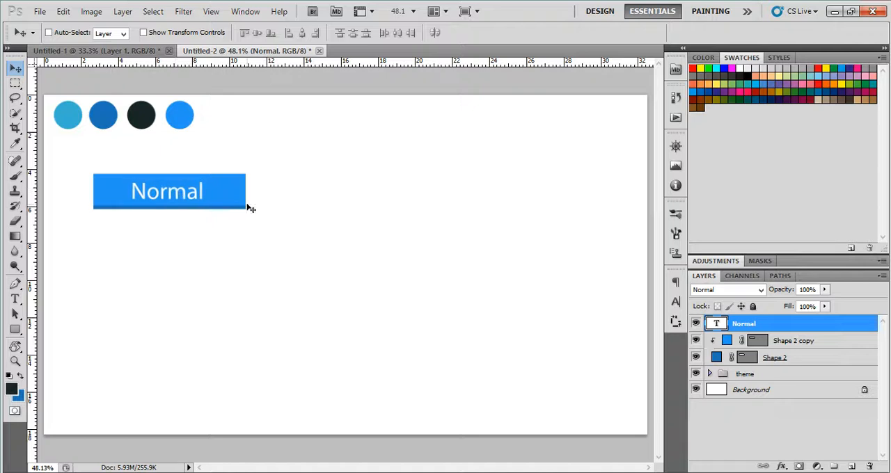
# Step: Group the button layers as 'First' and duplicate the group twice
pyautogui.click(775, 357)
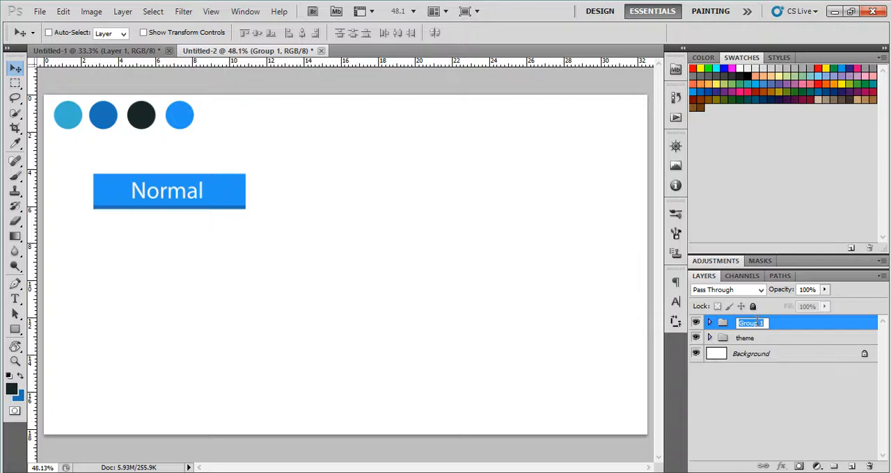
pyautogui.write('First')
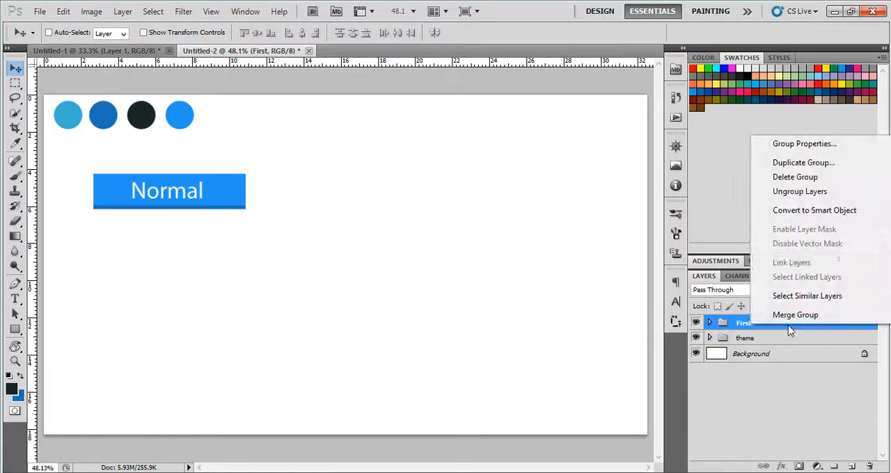
pyautogui.click(803, 162)
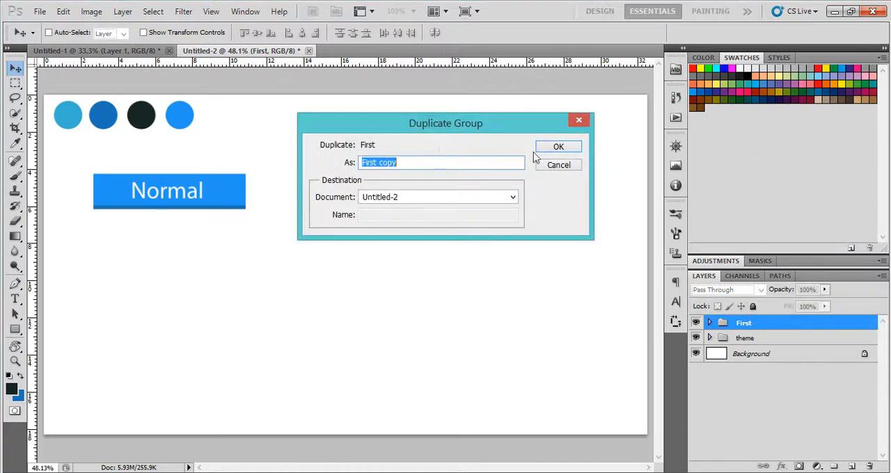
pyautogui.click(558, 146)
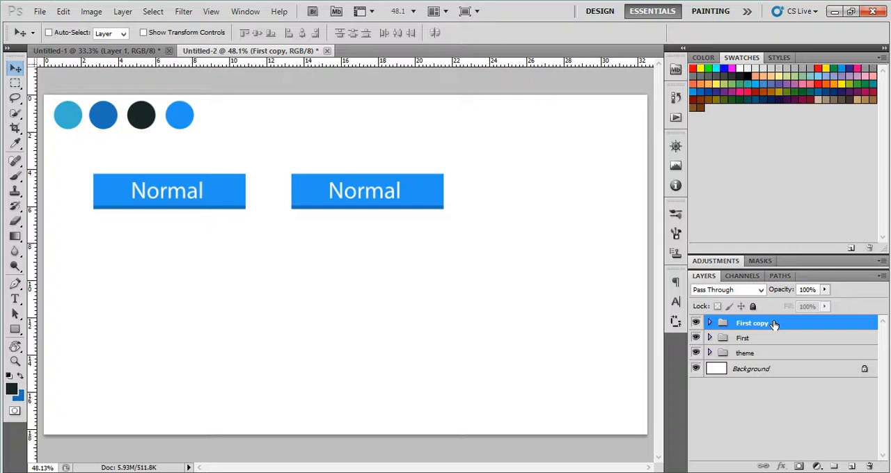
pyautogui.rightClick(752, 322)
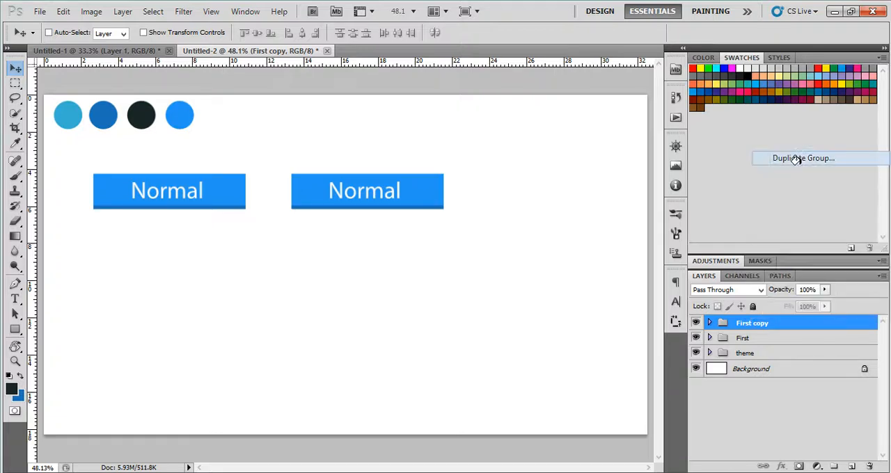
pyautogui.click(803, 158)
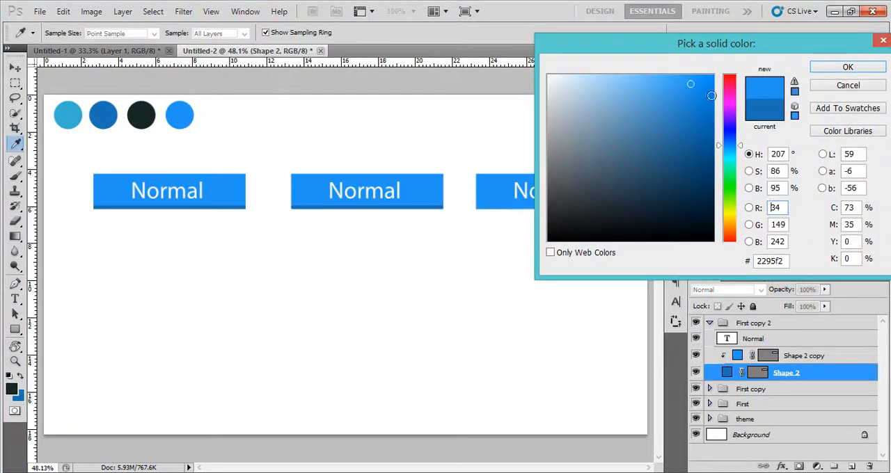
# Step: Recolour the third button's face to the paler blue #7bc4ff
pyautogui.click(847, 66)
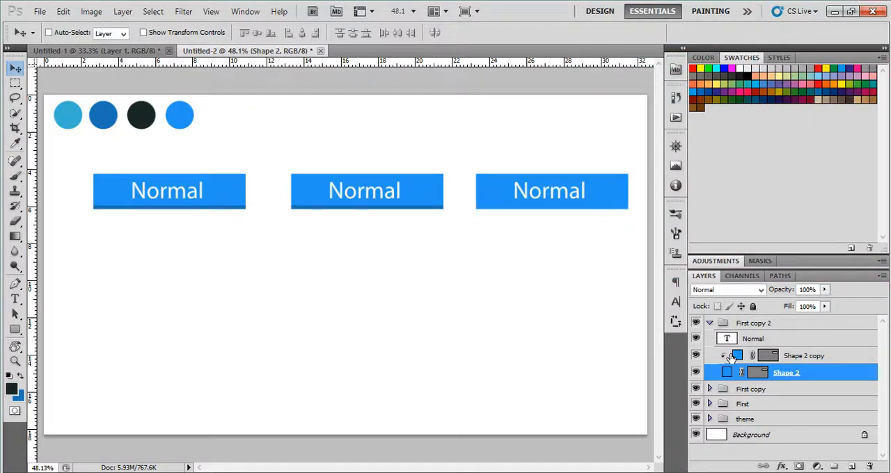
pyautogui.doubleClick(737, 356)
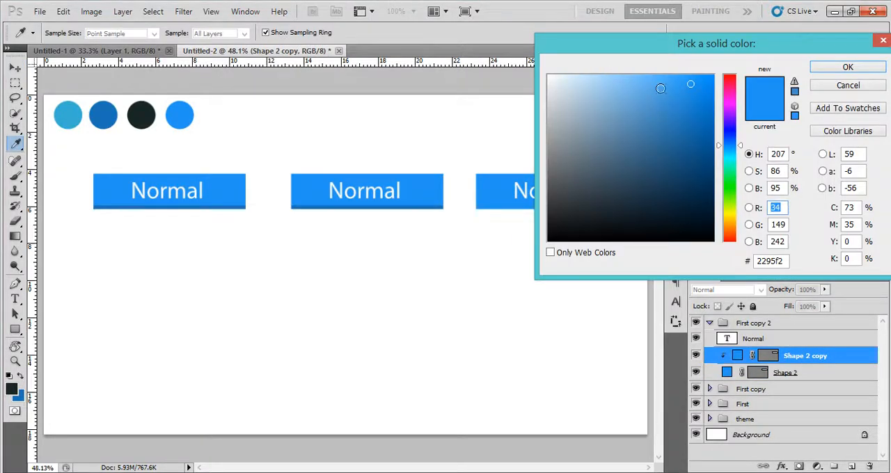
pyautogui.click(650, 88)
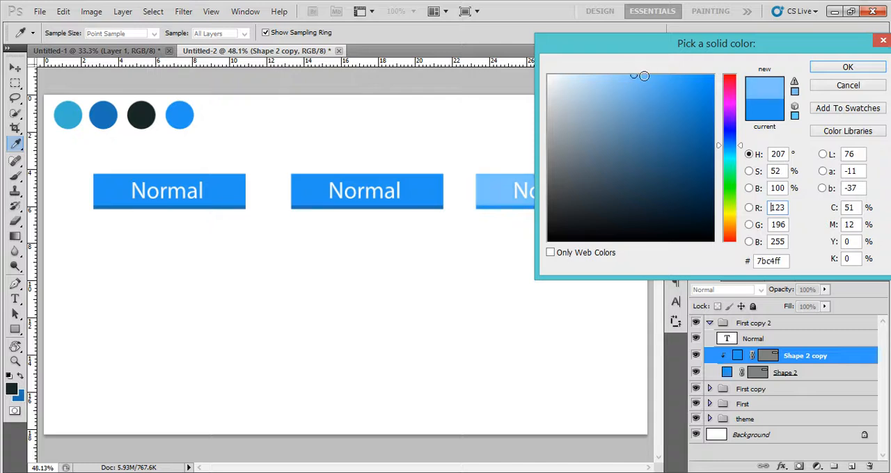
pyautogui.moveTo(643, 76); pyautogui.dragTo(648, 75)
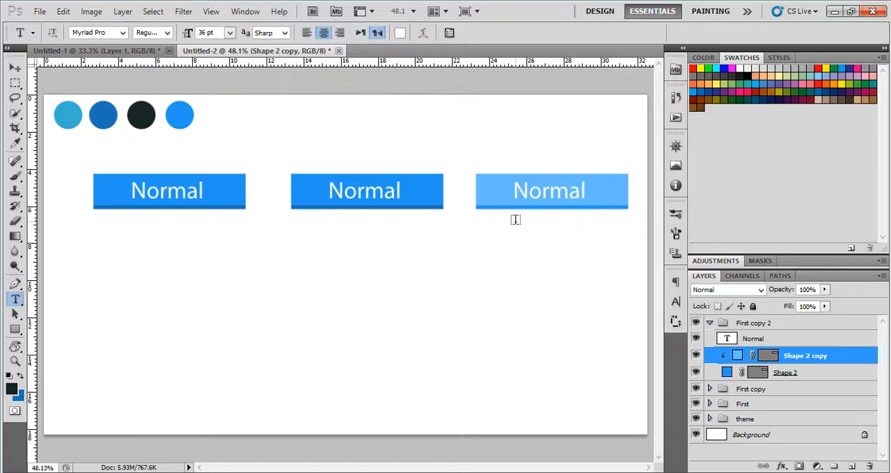
# Step: Relabel the third button 'Hover' and the second 'Pressed', darkening the second's face
pyautogui.doubleClick(549, 191)
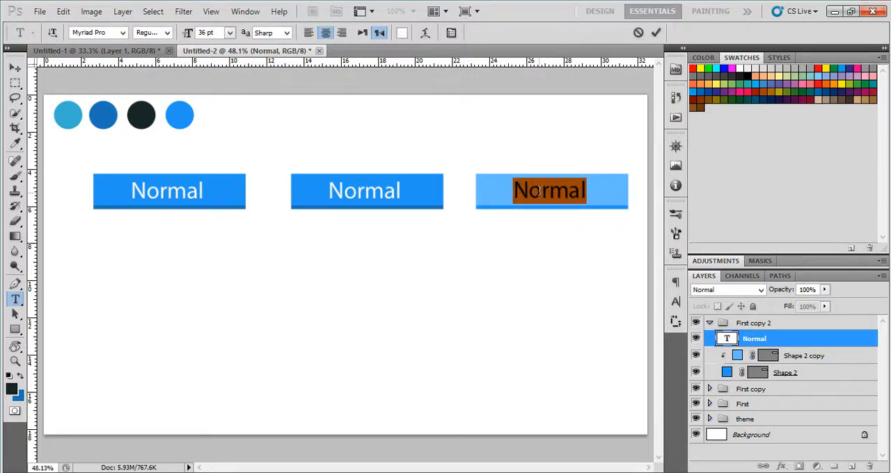
pyautogui.write('Hover')
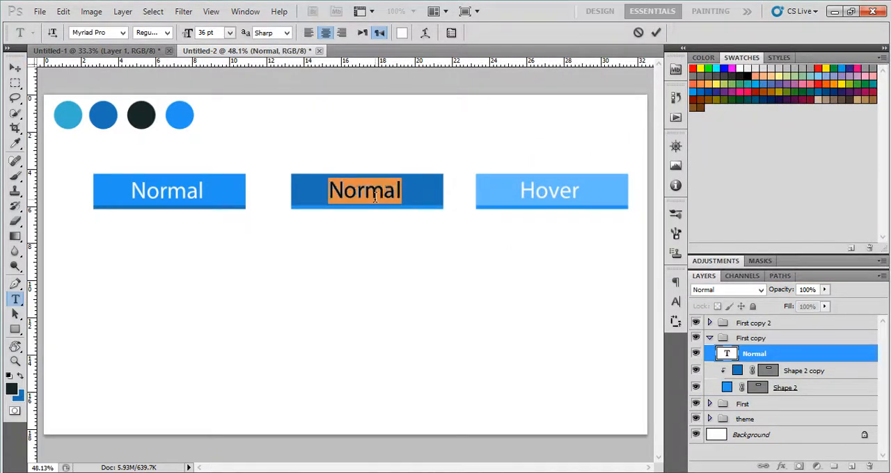
pyautogui.write('Pressed')
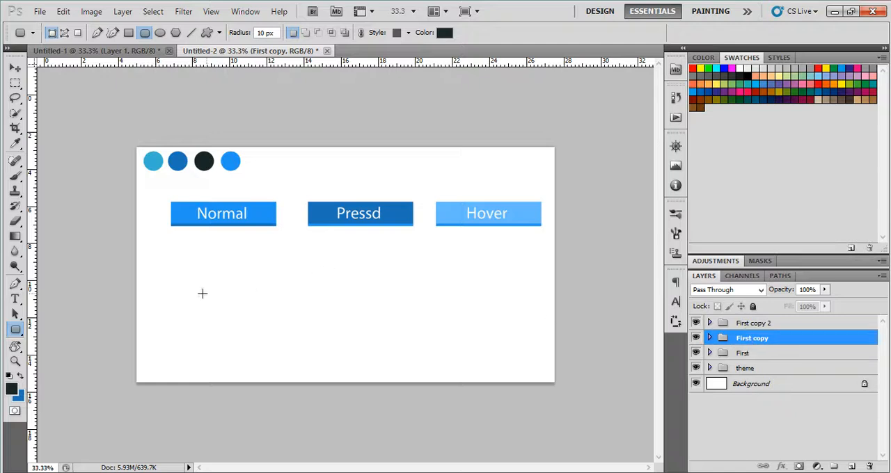
# Step: Switch to the Rounded Rectangle tool and bring its corner radius from 25 to 14 px
pyautogui.click(16, 330)
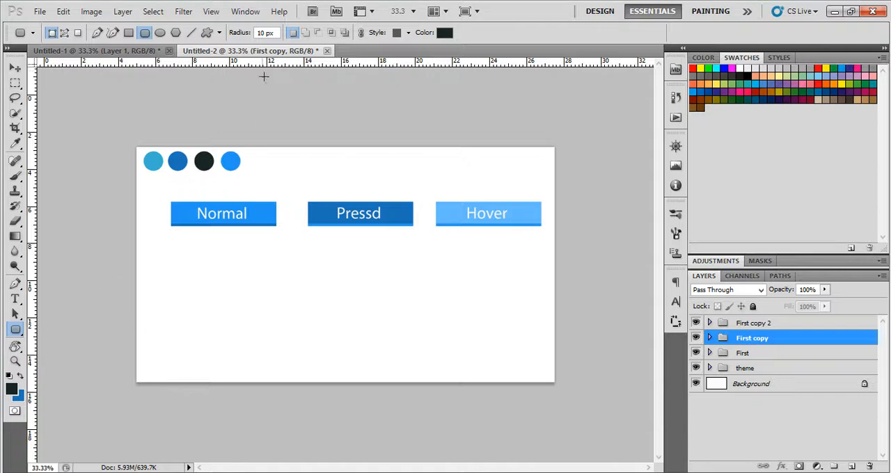
pyautogui.moveTo(200, 270)
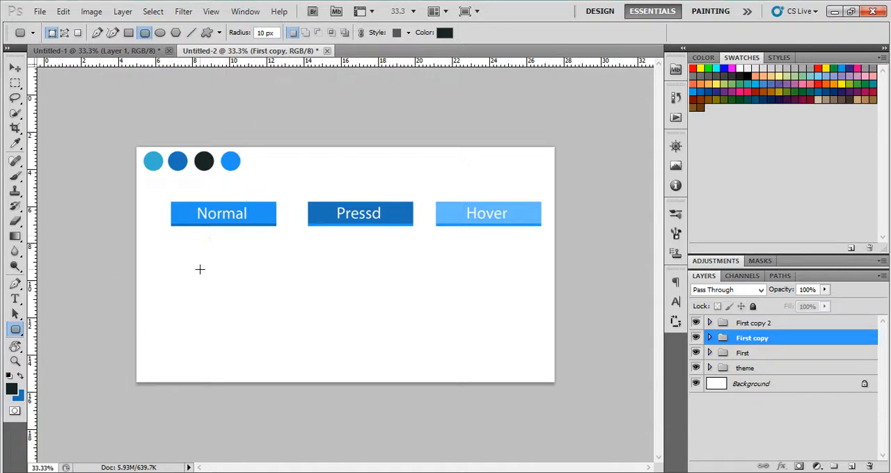
pyautogui.moveTo(435, 217)
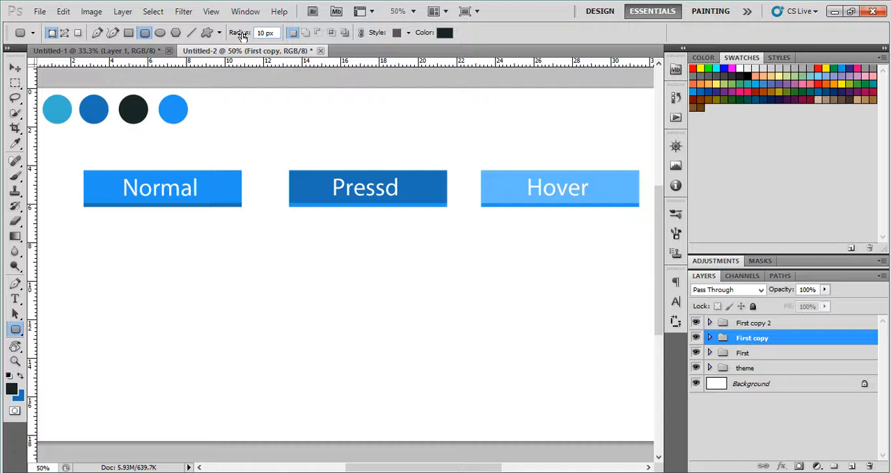
pyautogui.write('25')
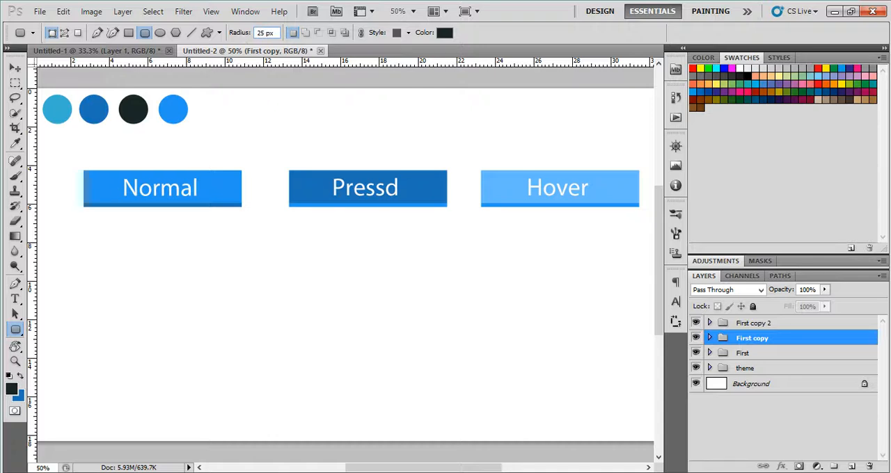
pyautogui.moveTo(82, 247); pyautogui.dragTo(237, 270)
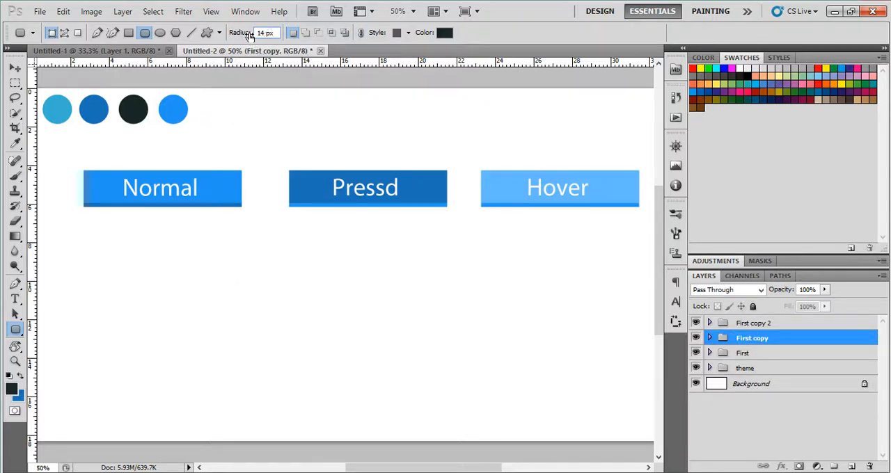
pyautogui.moveTo(91, 245); pyautogui.dragTo(246, 279)
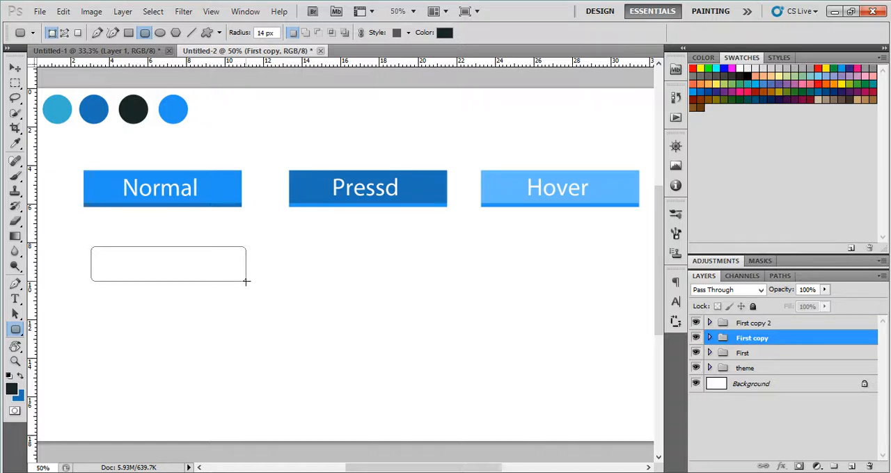
# Step: Draw a blue rounded rectangle below the Normal button and duplicate its layer
pyautogui.moveTo(90, 247); pyautogui.dragTo(245, 282)
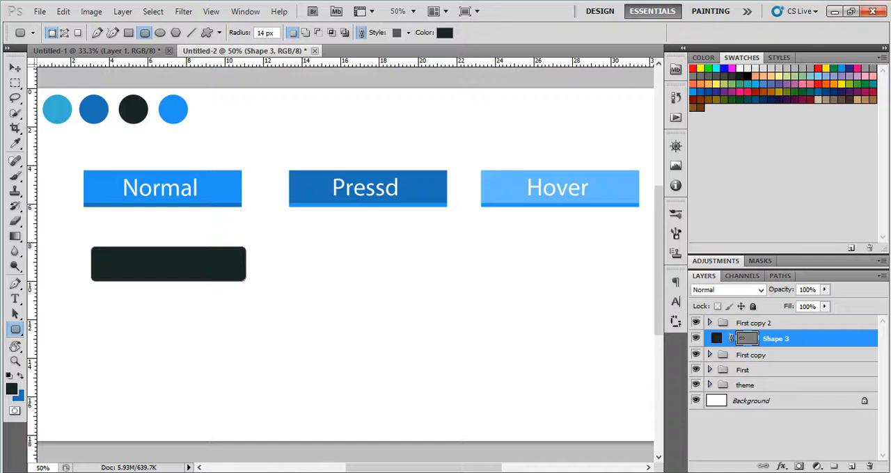
pyautogui.click(15, 67)
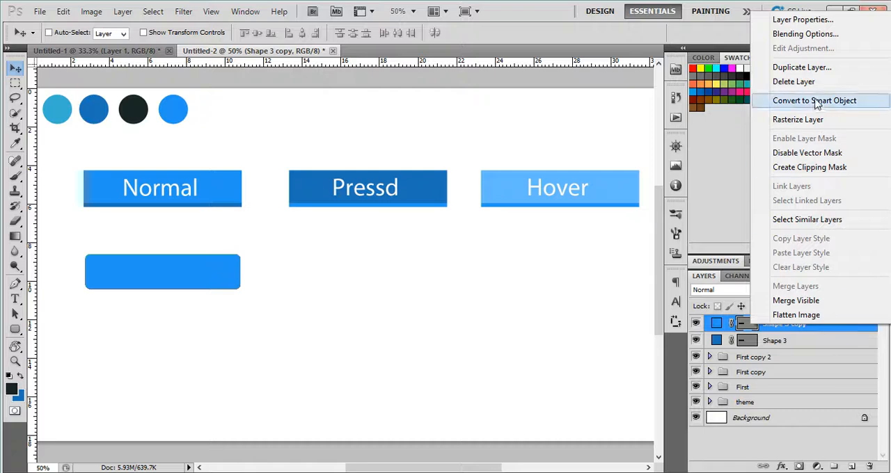
# Step: Rasterize the Shape 3 copy and select its right part for the darker blue fill
pyautogui.click(814, 100)
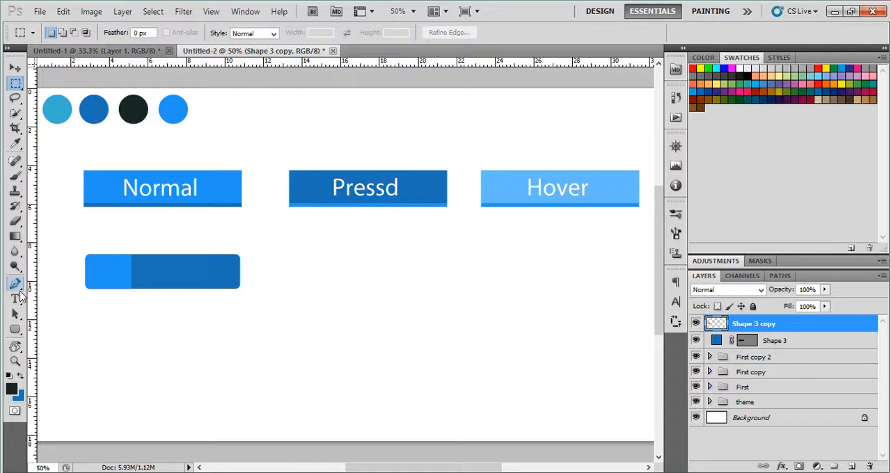
pyautogui.moveTo(127, 229); pyautogui.dragTo(295, 323)
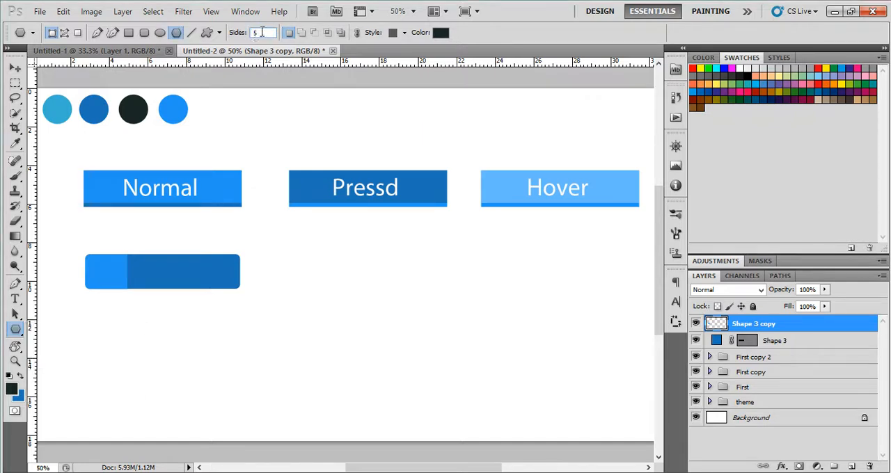
# Step: Draw a 3-sided triangle in the button's light blue and transform it onto the divider
pyautogui.write('34')
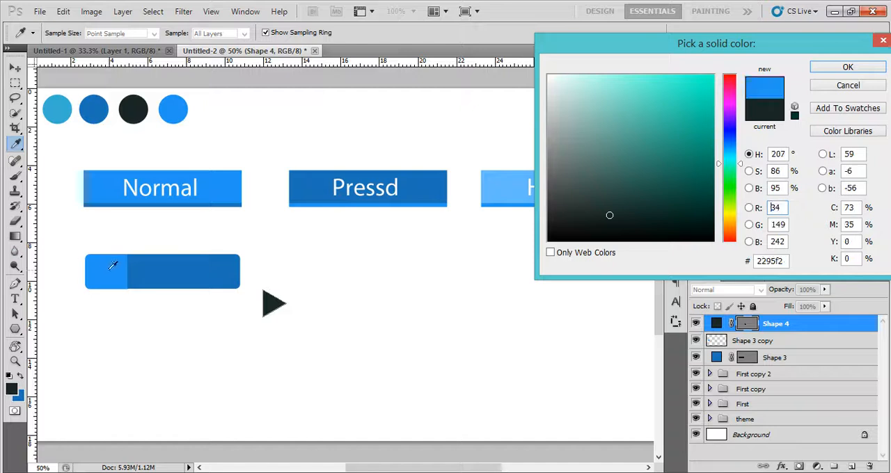
pyautogui.click(847, 66)
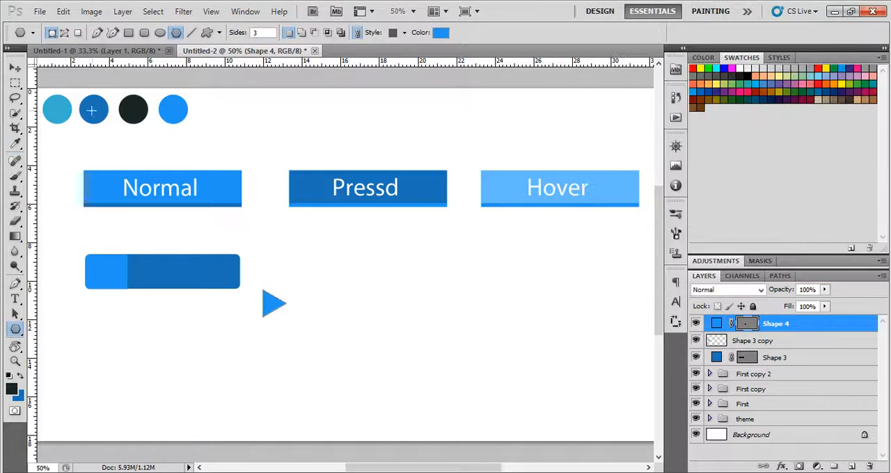
pyautogui.click(16, 68)
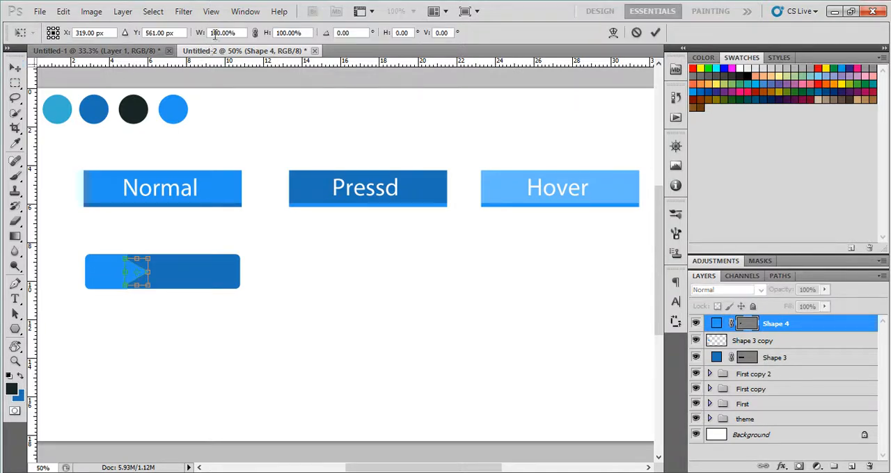
pyautogui.tripleClick(223, 32)
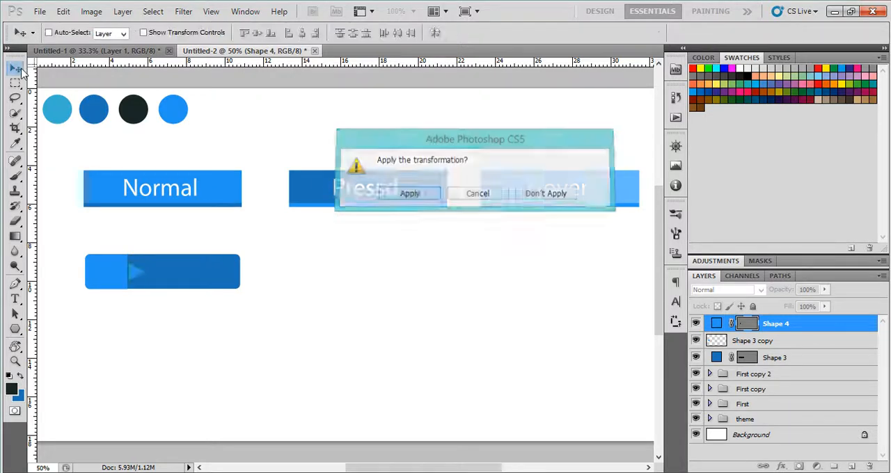
pyautogui.click(409, 193)
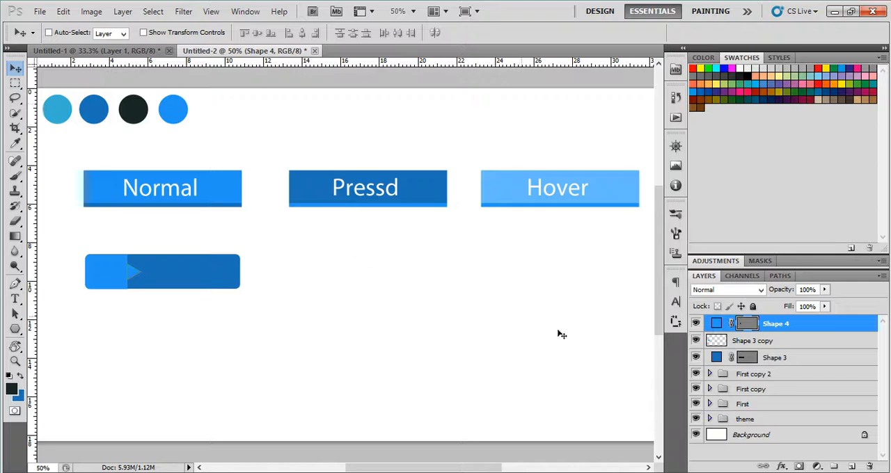
# Step: Select the Shape 3 copy, then Shape 4, and start a text layer below the button
pyautogui.click(753, 341)
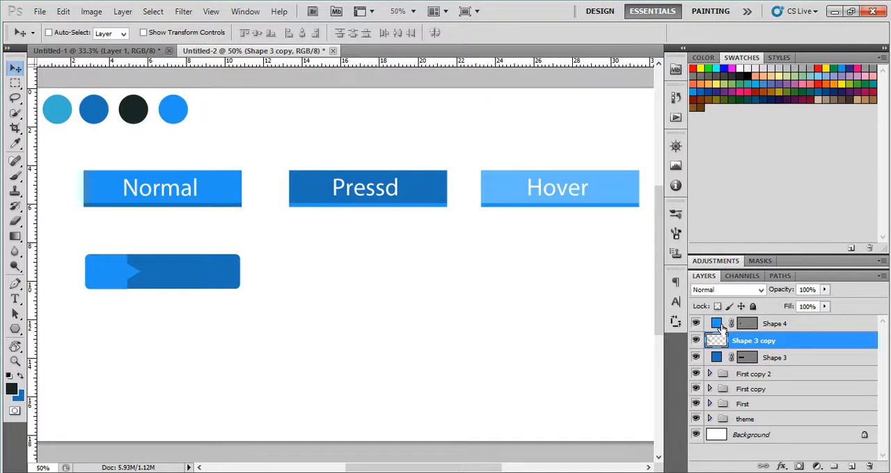
pyautogui.click(775, 323)
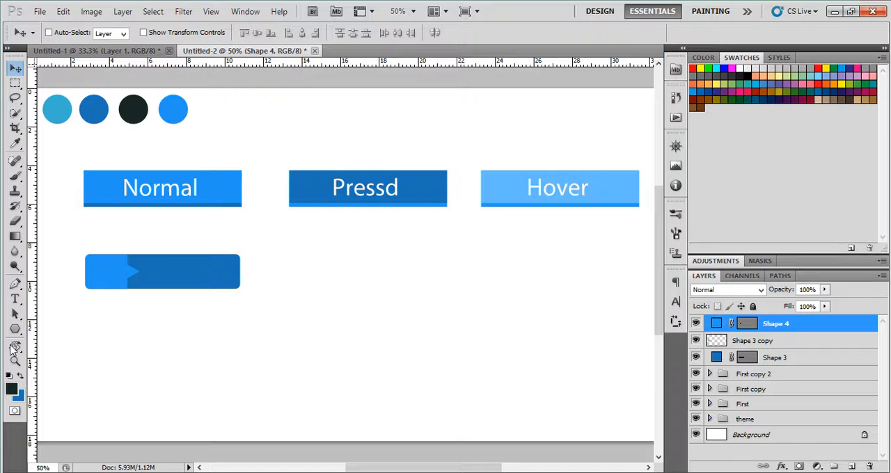
pyautogui.click(16, 299)
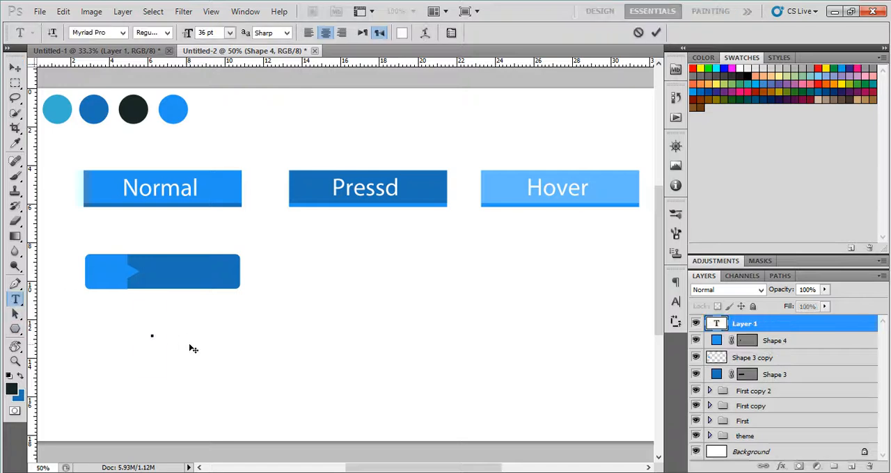
# Step: Type the letter 'i' on the button and set its style to Italic
pyautogui.click(152, 329)
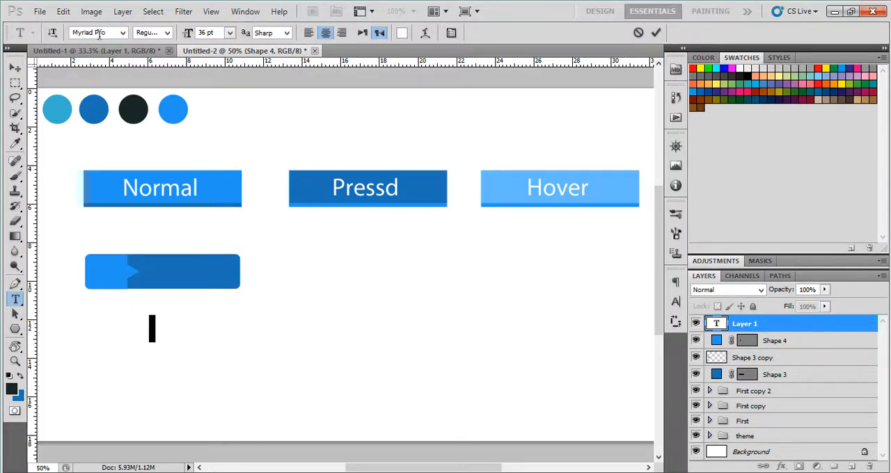
pyautogui.click(166, 33)
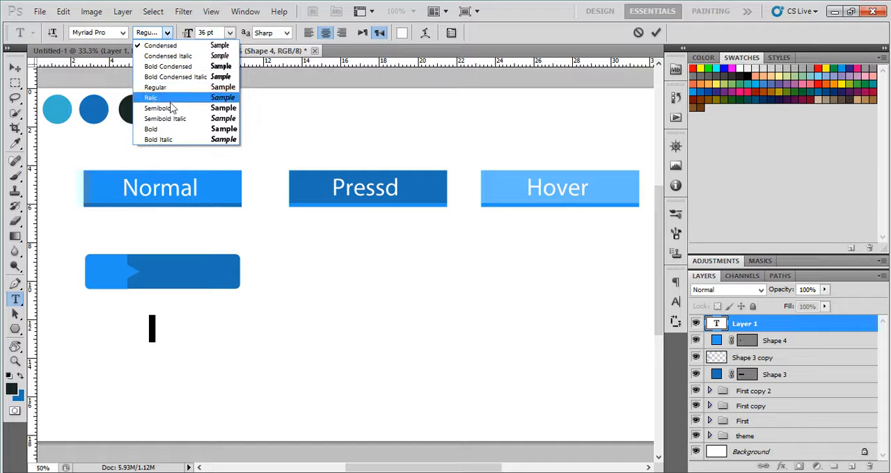
pyautogui.click(151, 98)
pyautogui.write('i')
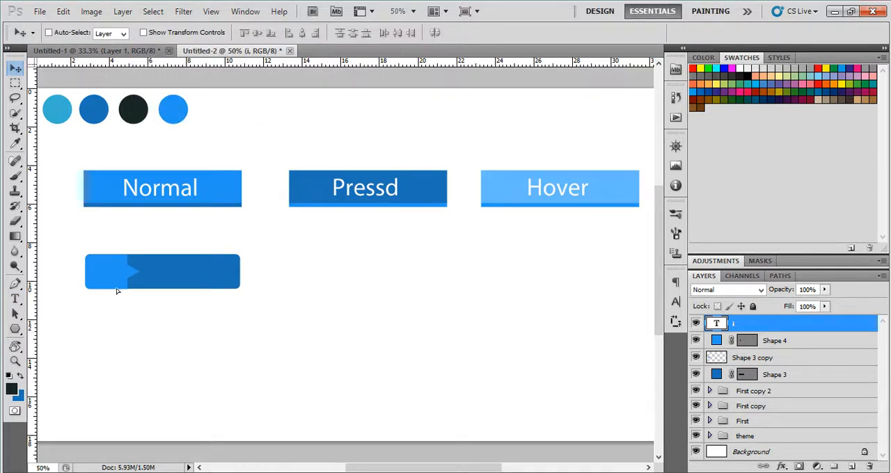
# Step: Restyle the 'i' in Nanami Black, then select the button's shape layers
pyautogui.click(15, 298)
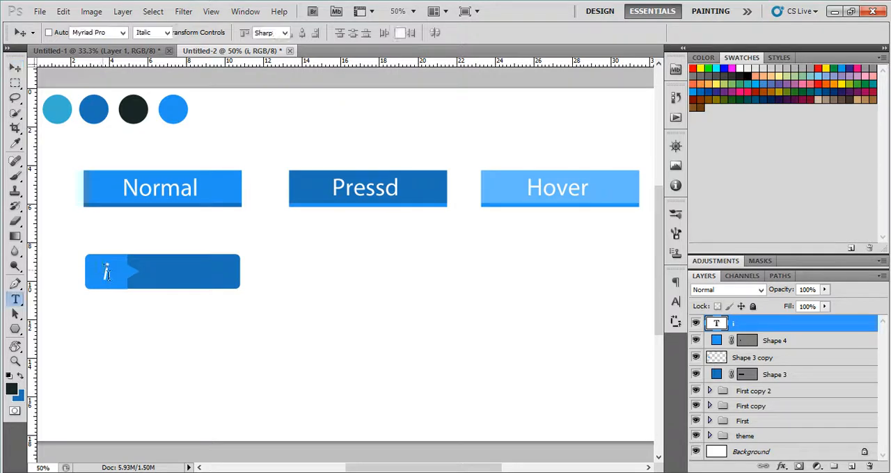
pyautogui.click(122, 33)
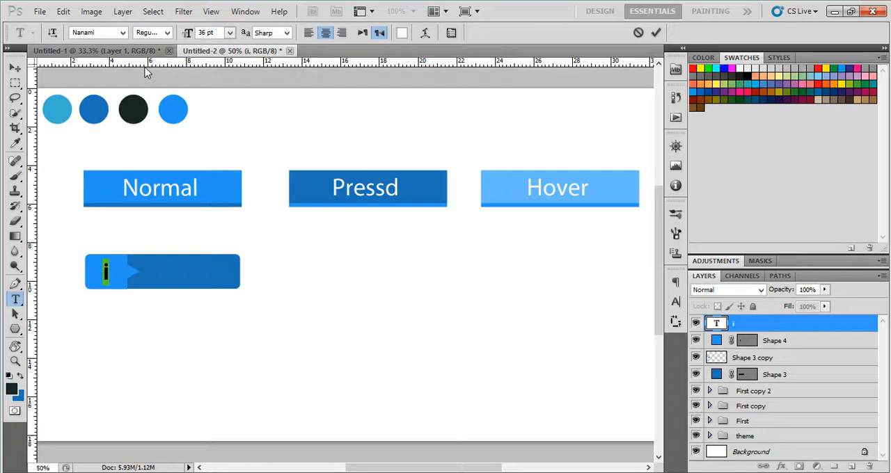
pyautogui.click(97, 32)
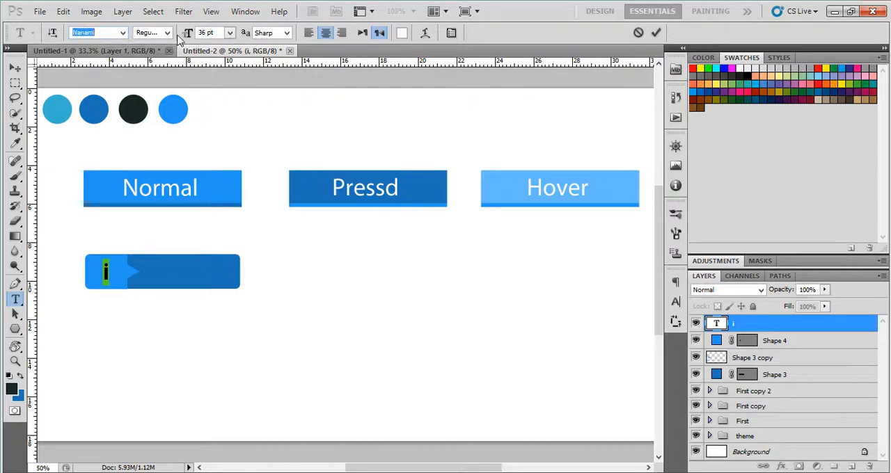
pyautogui.click(167, 32)
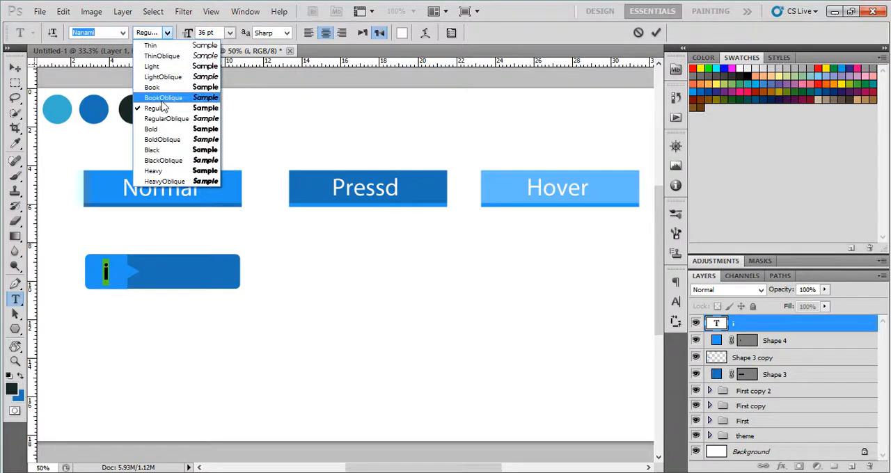
pyautogui.moveTo(172, 149)
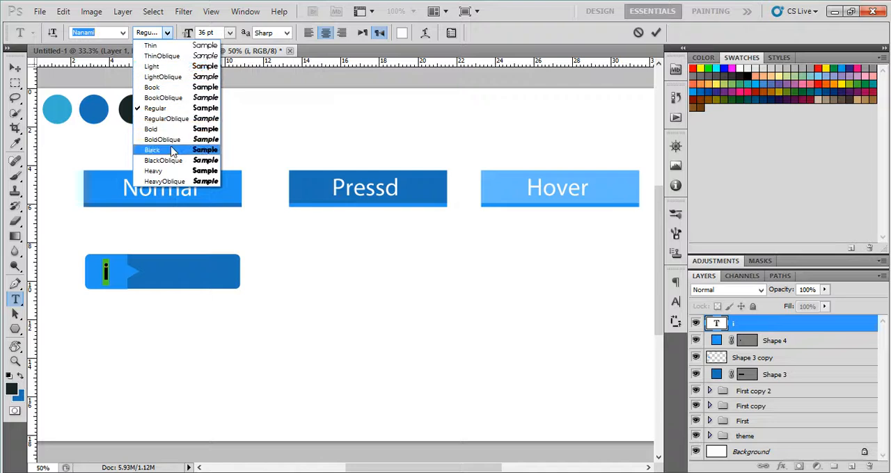
pyautogui.click(152, 150)
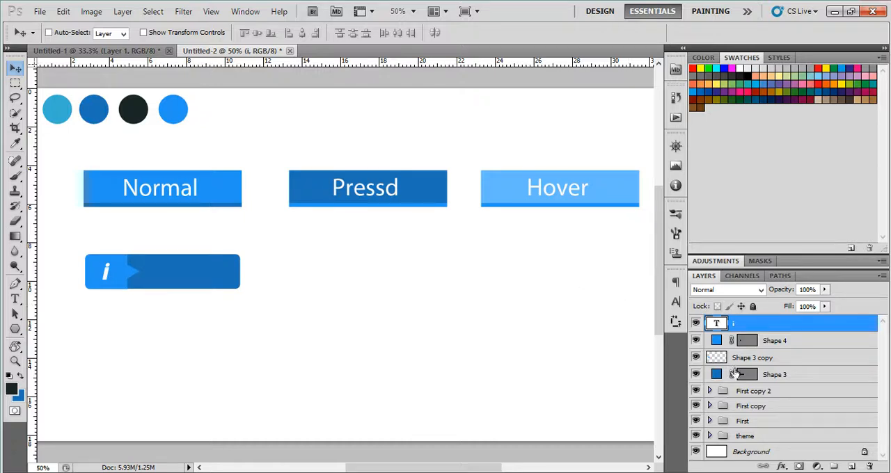
pyautogui.click(752, 357)
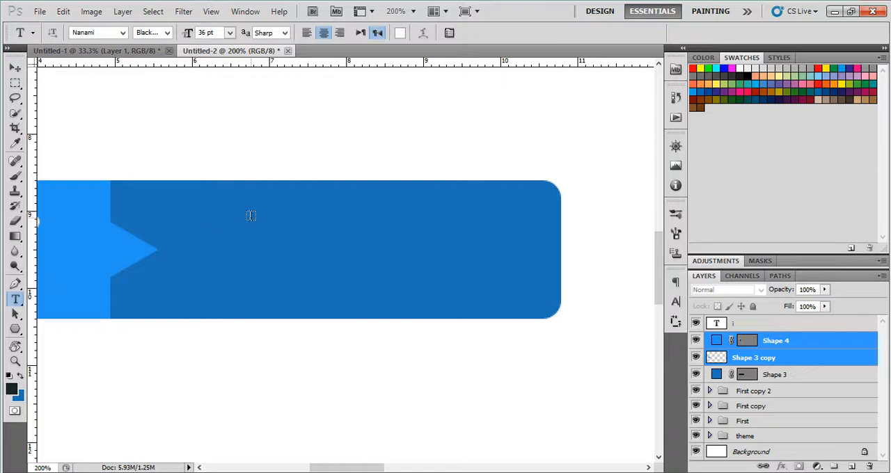
# Step: Type 'Check for more' in 18 pt Light Source Sans, then begin typing 'Information'
pyautogui.write('check')
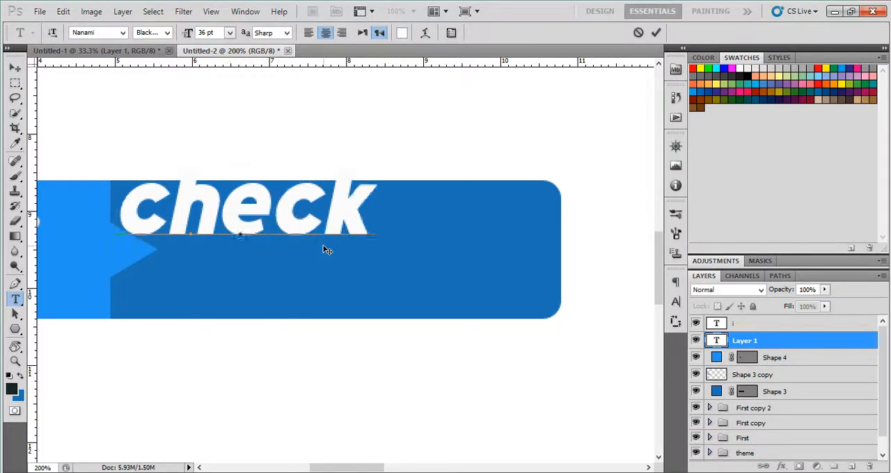
pyautogui.write('for')
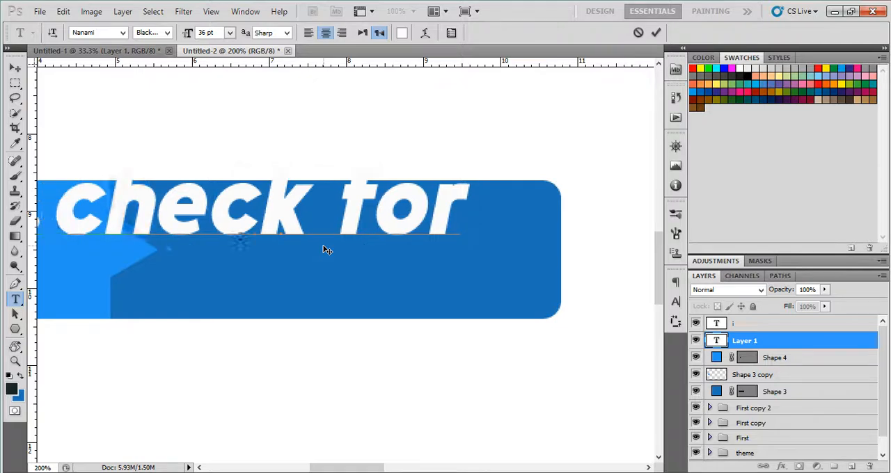
pyautogui.write('more')
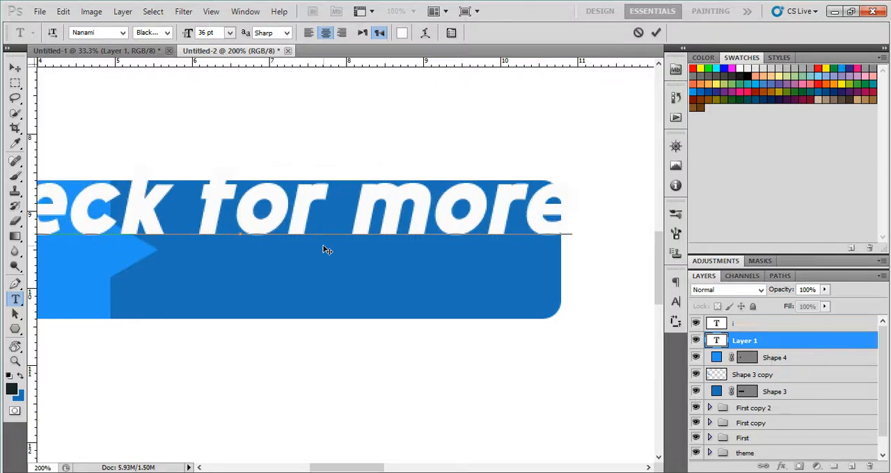
pyautogui.click(229, 32)
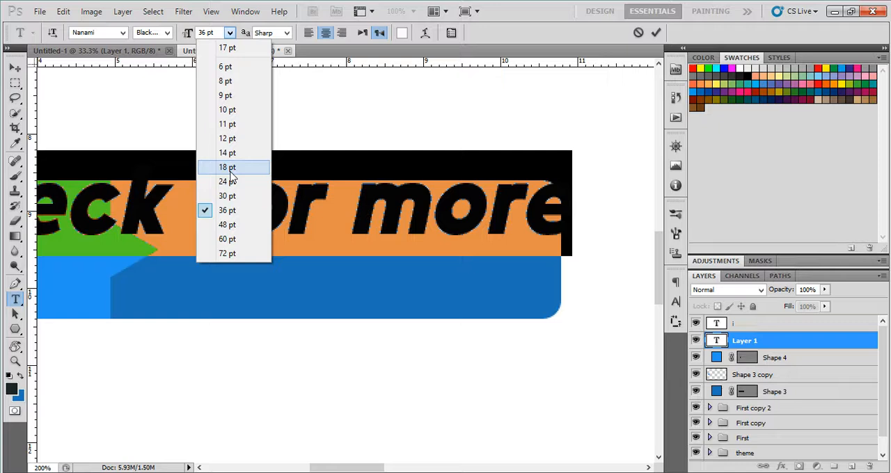
pyautogui.click(227, 167)
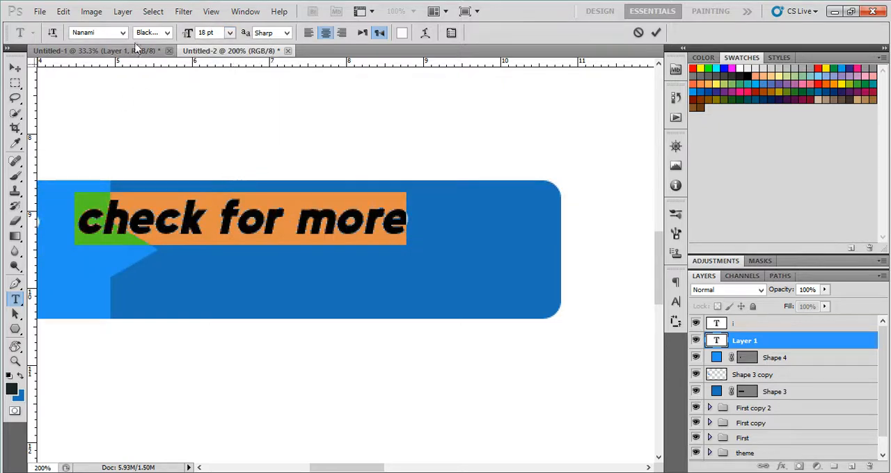
pyautogui.click(148, 32)
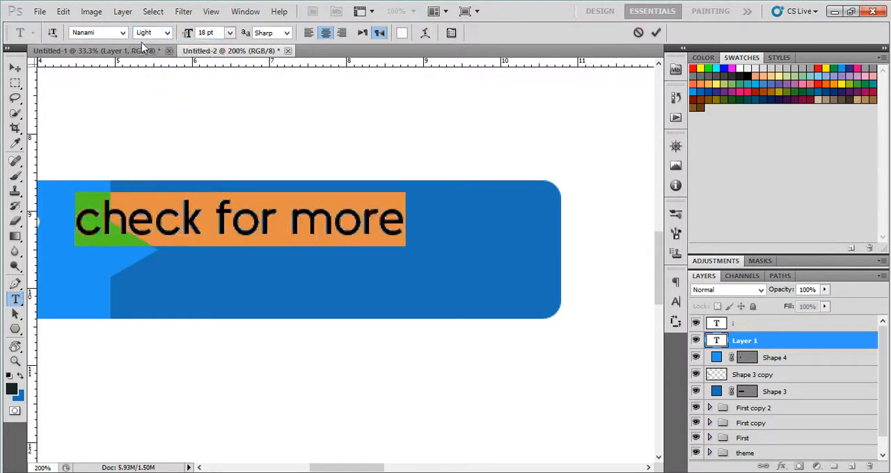
pyautogui.click(98, 33)
pyautogui.write('Source San')
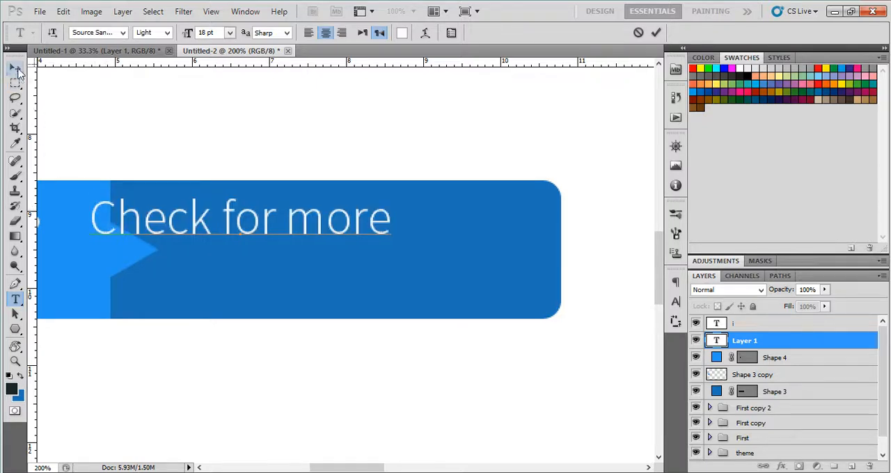
pyautogui.click(15, 67)
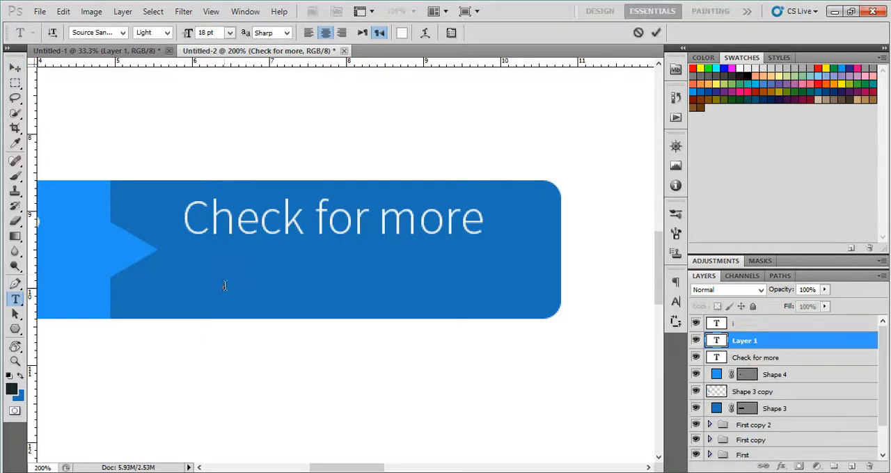
pyautogui.write('Information')
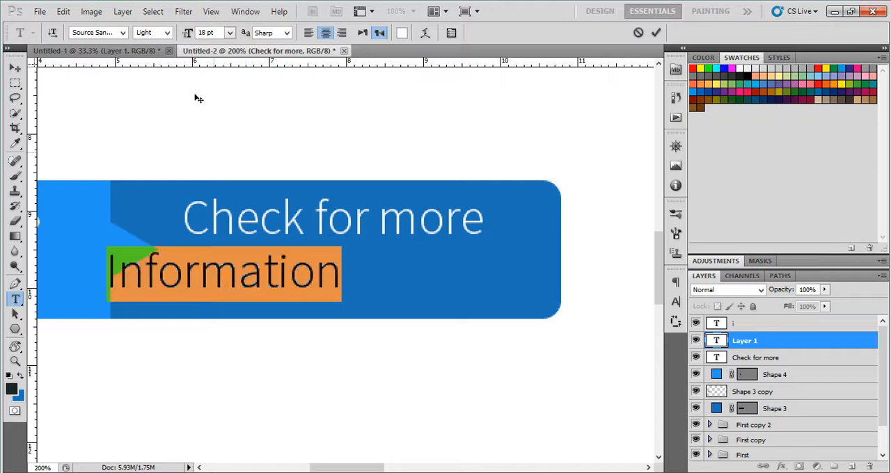
# Step: Give 'Information' a heavier semibold weight, then select the Check for more layer
pyautogui.click(165, 32)
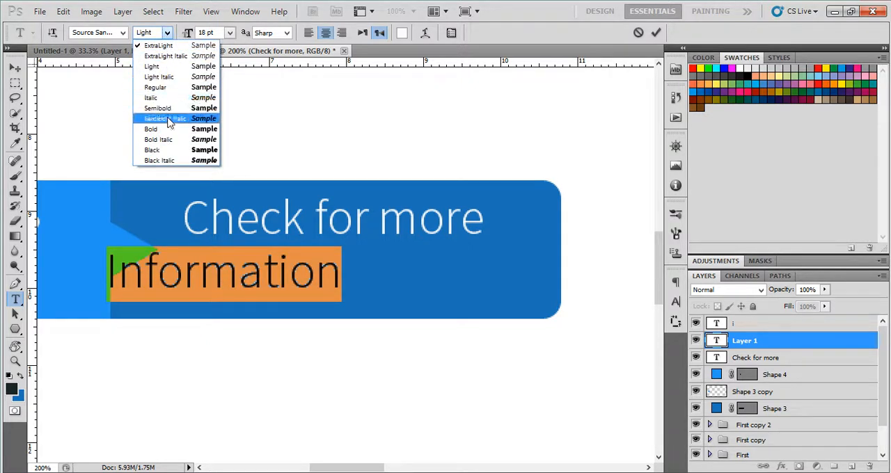
pyautogui.click(151, 129)
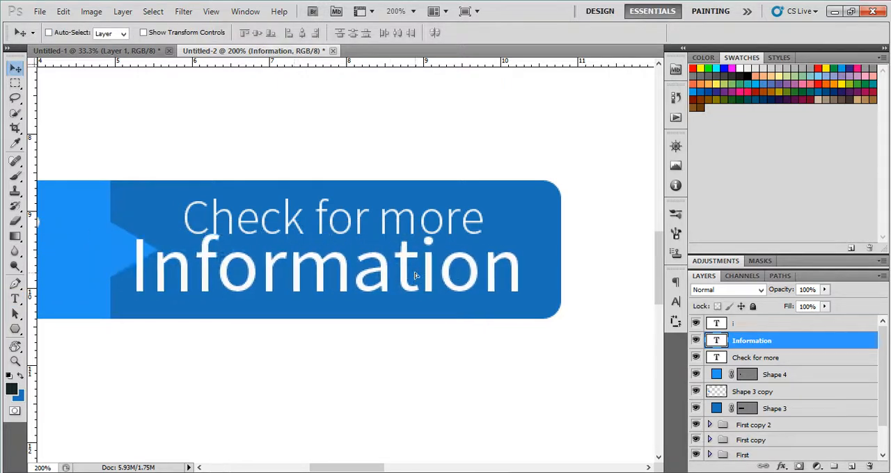
pyautogui.moveTo(501, 304)
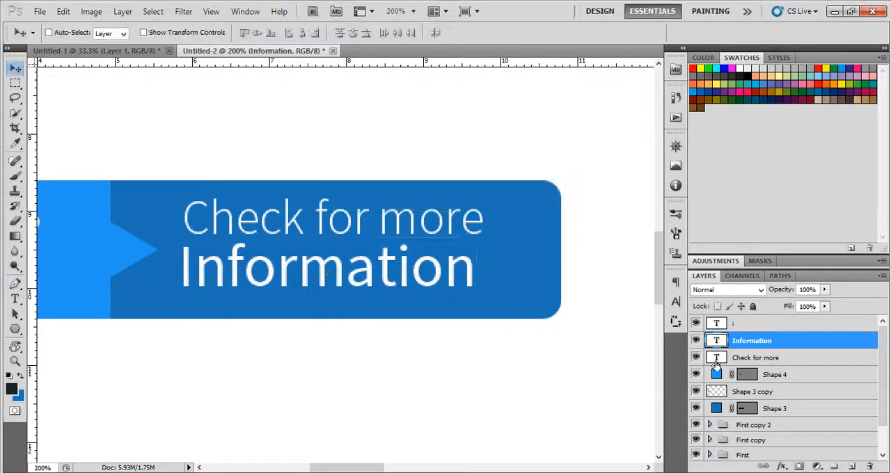
pyautogui.click(755, 357)
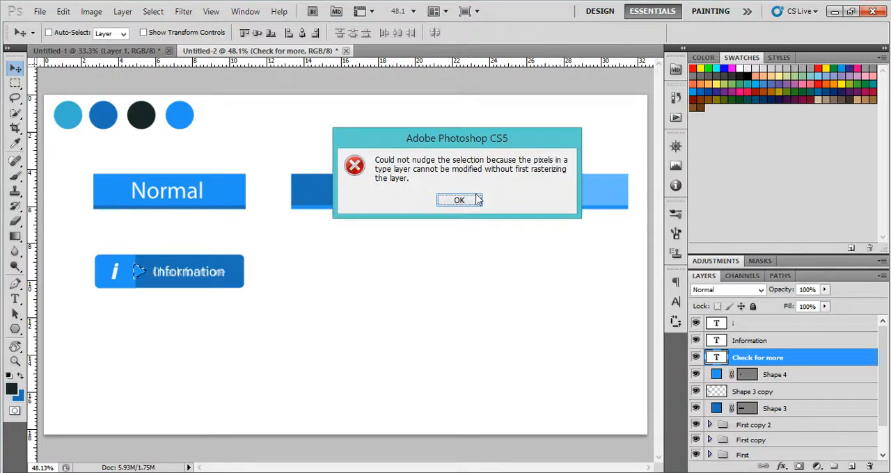
# Step: Dismiss the nudge error message with OK
pyautogui.click(460, 200)
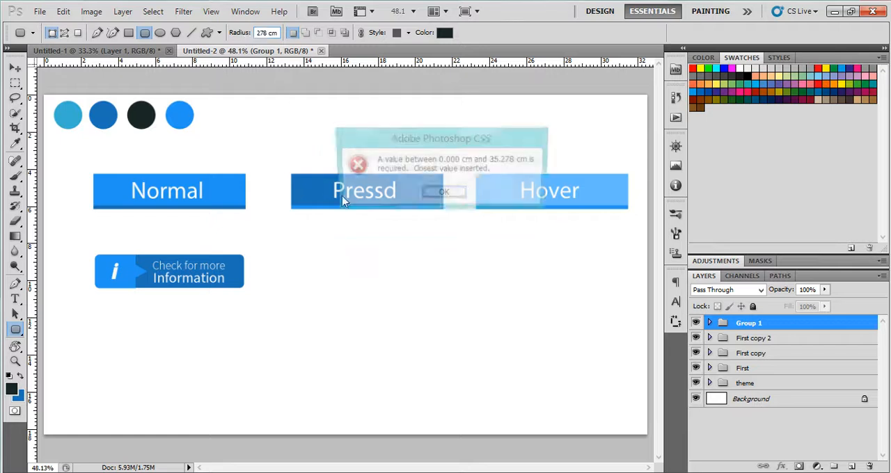
# Step: Draw a pill-shaped rounded rectangle with a 40 px radius beside the info button
pyautogui.click(444, 192)
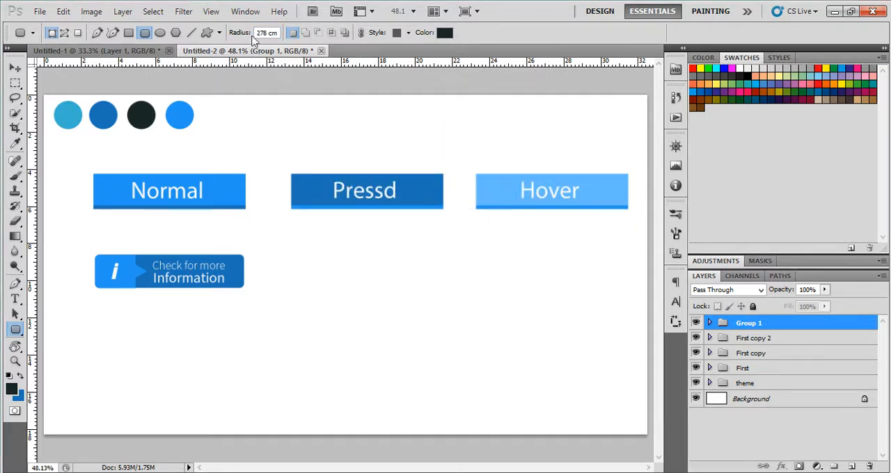
pyautogui.write('40')
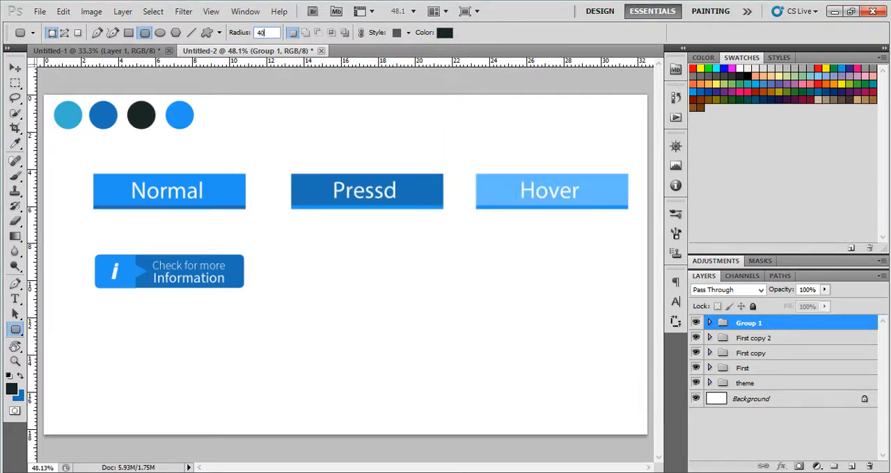
pyautogui.moveTo(294, 264); pyautogui.dragTo(333, 283)
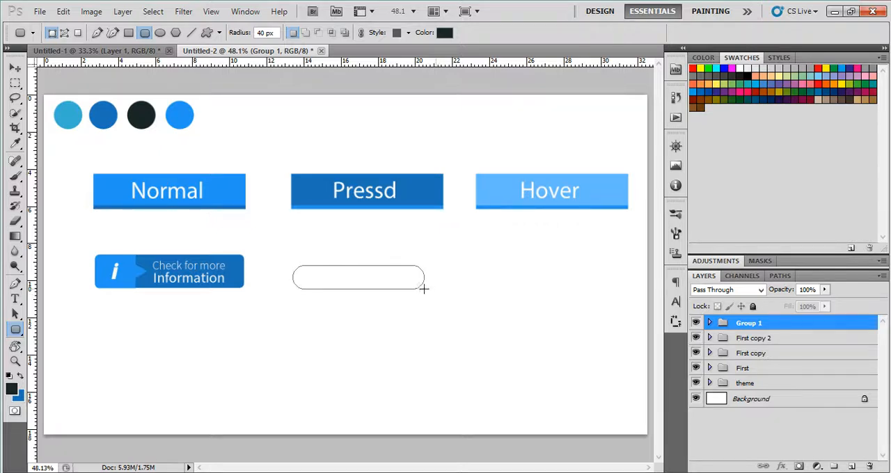
pyautogui.moveTo(295, 267); pyautogui.dragTo(423, 289)
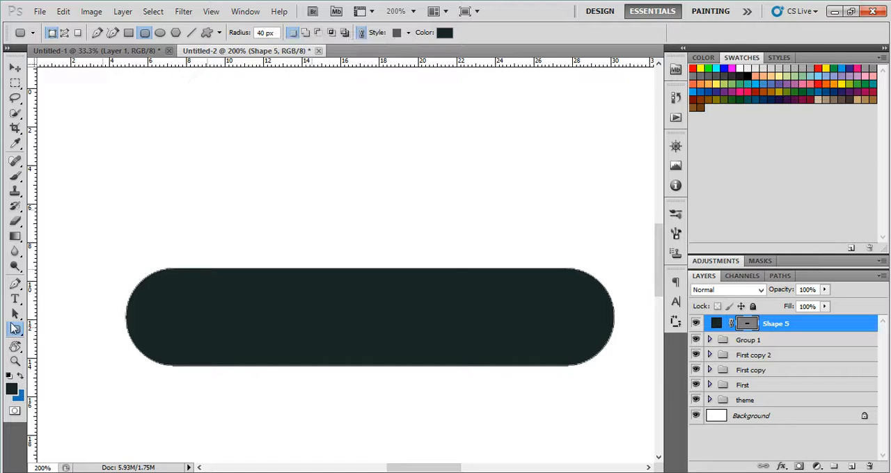
pyautogui.click(15, 329)
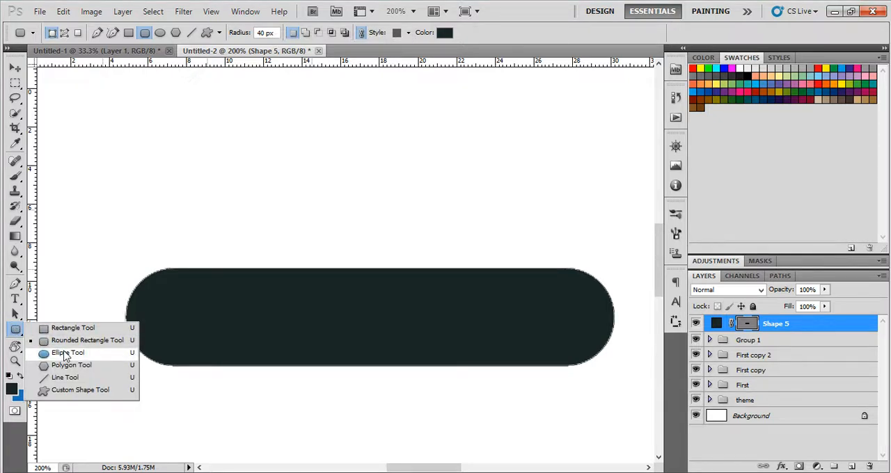
pyautogui.click(68, 352)
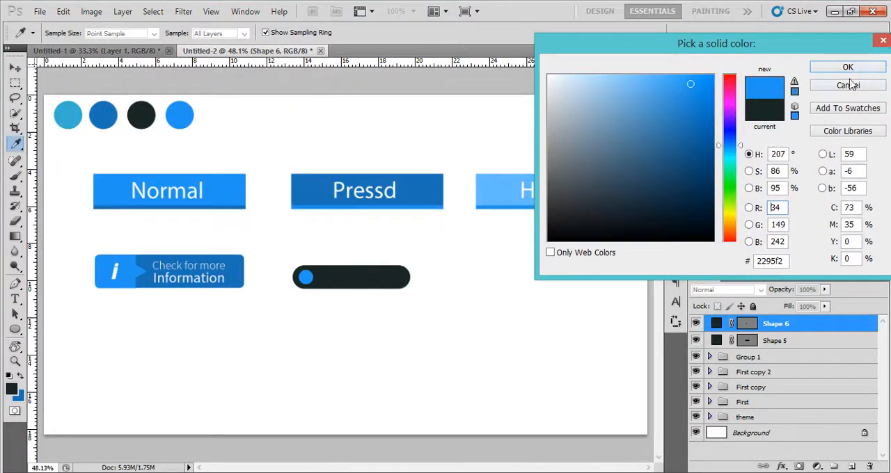
# Step: Color the circle #2295f2 and the pill #14568c, then scale the circle to 122%
pyautogui.click(847, 67)
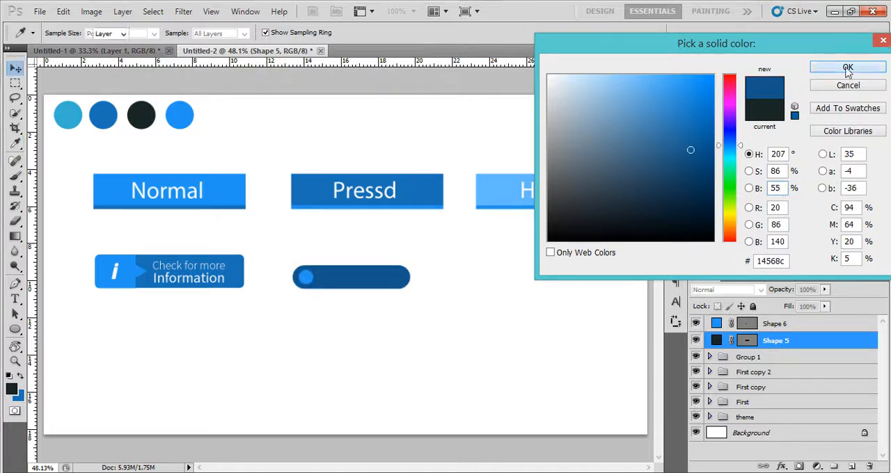
pyautogui.click(847, 67)
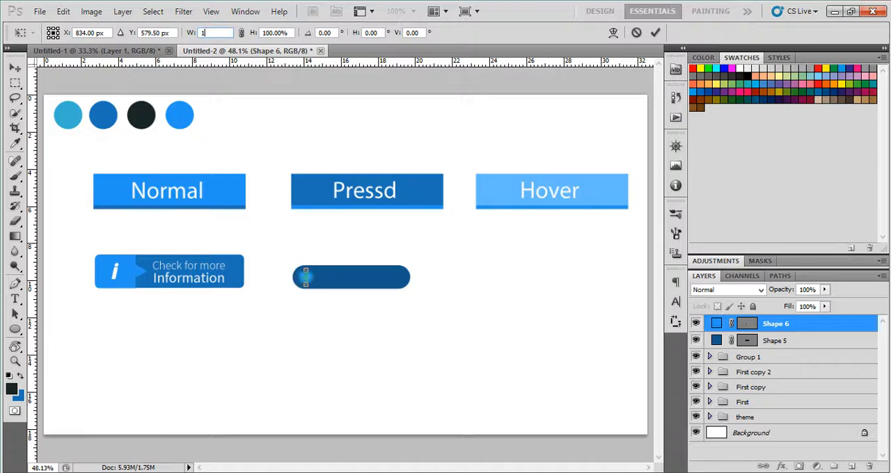
pyautogui.write('122%')
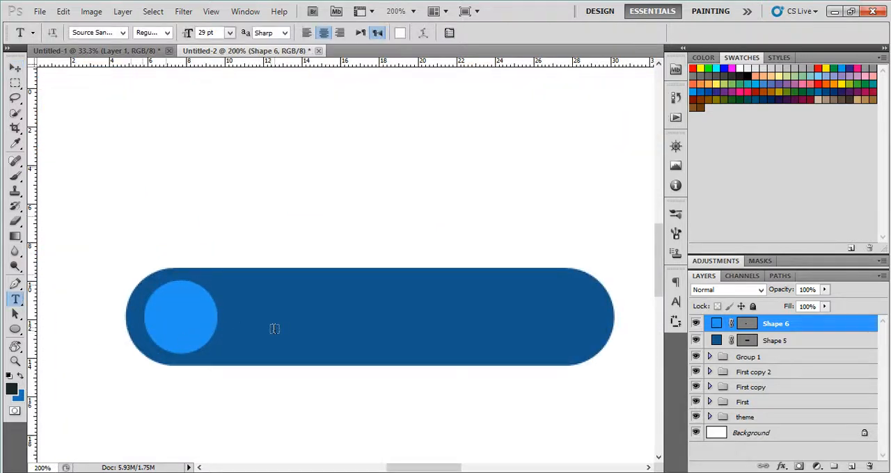
# Step: Type 'Add to Cart' in Verdana at 22 pt beside the circle
pyautogui.write('Add to Cart')
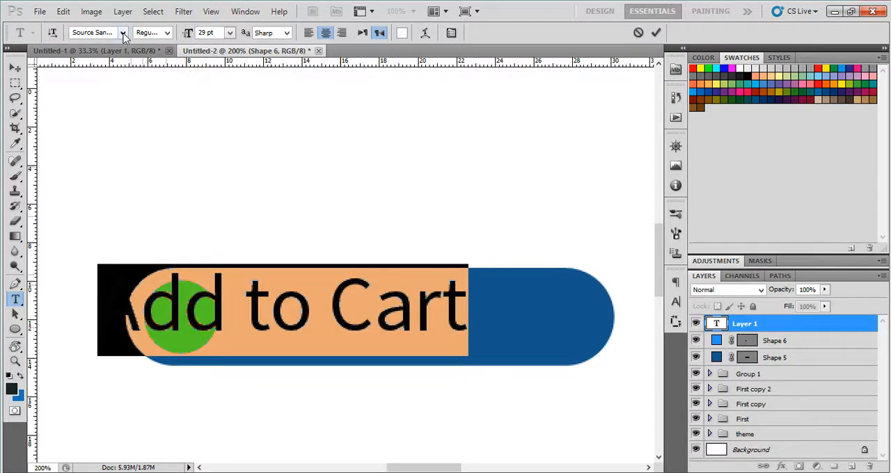
pyautogui.click(122, 33)
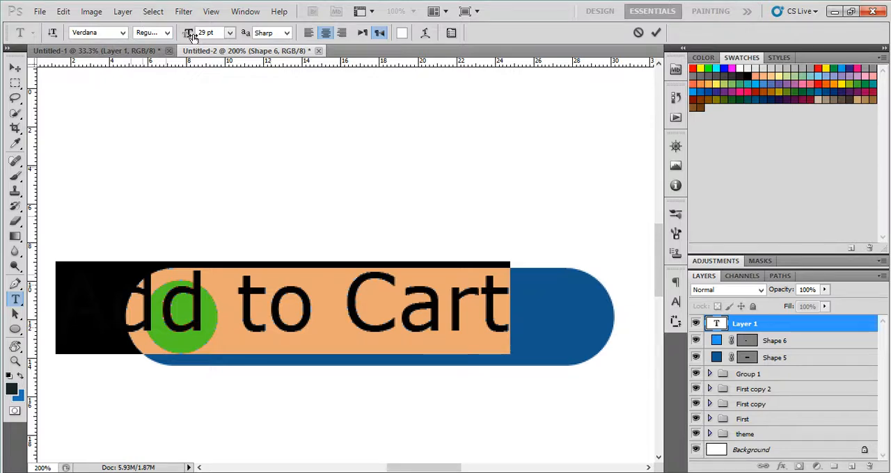
pyautogui.write('22')
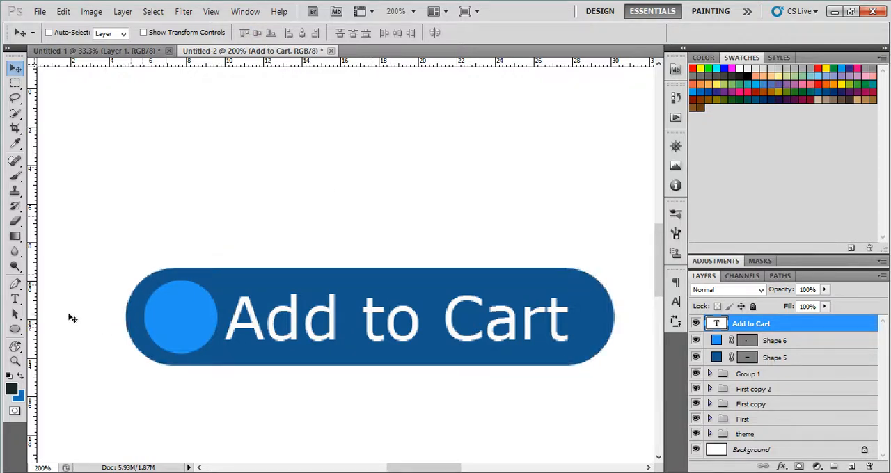
pyautogui.moveTo(26, 350)
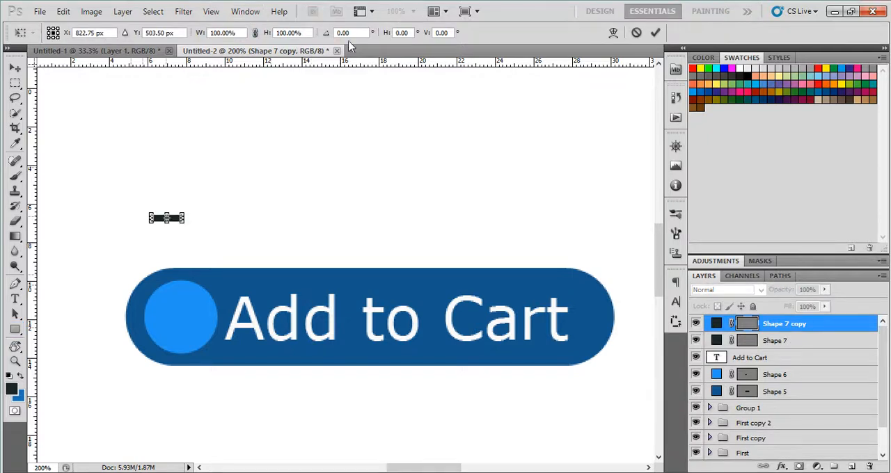
# Step: Build a white plus from a rectangle and its 90° rotated copy, placed in the circle
pyautogui.write('90')
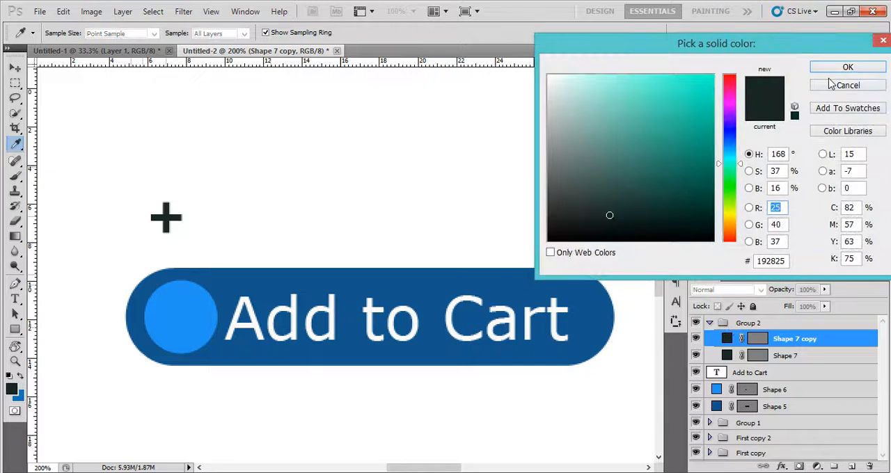
pyautogui.click(847, 67)
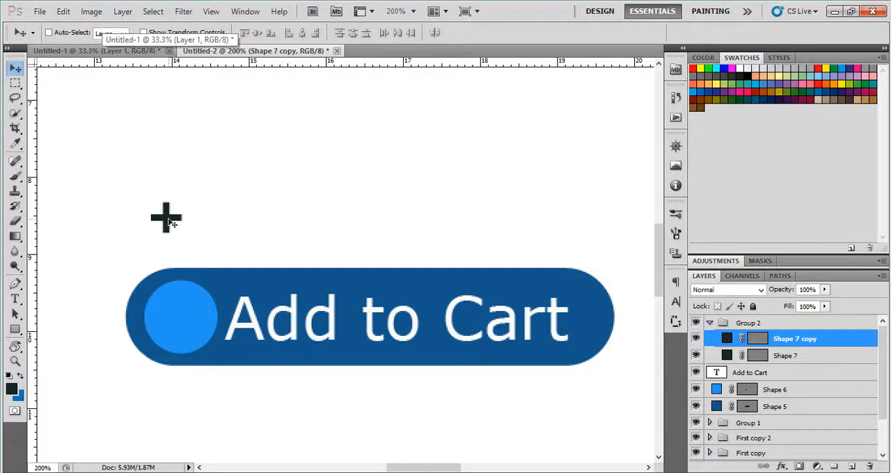
pyautogui.click(748, 322)
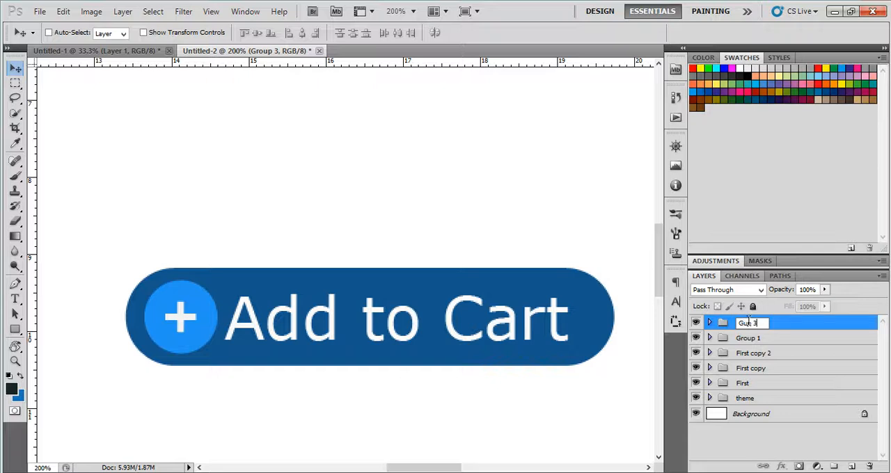
# Step: Rename the Add to Cart layer group to 'Button_add'
pyautogui.write('Button_add')
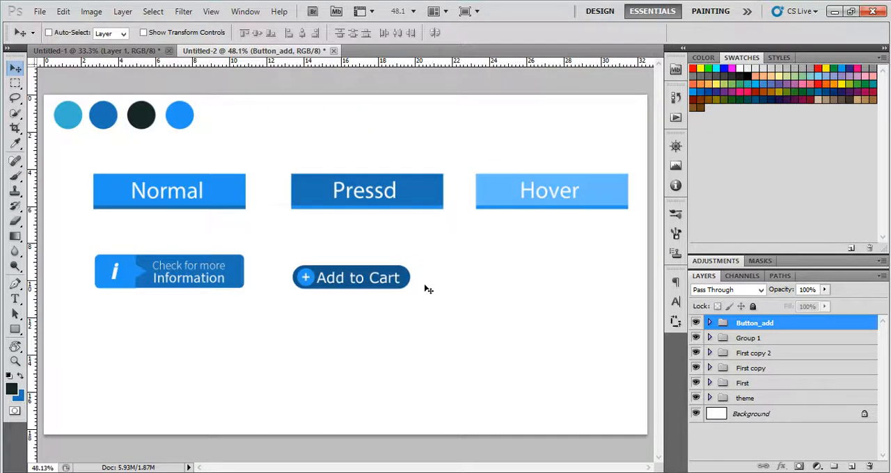
pyautogui.moveTo(389, 291)
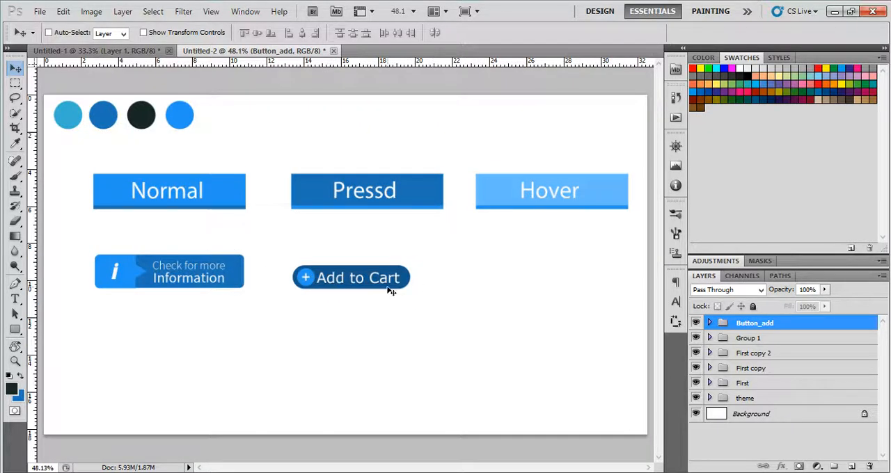